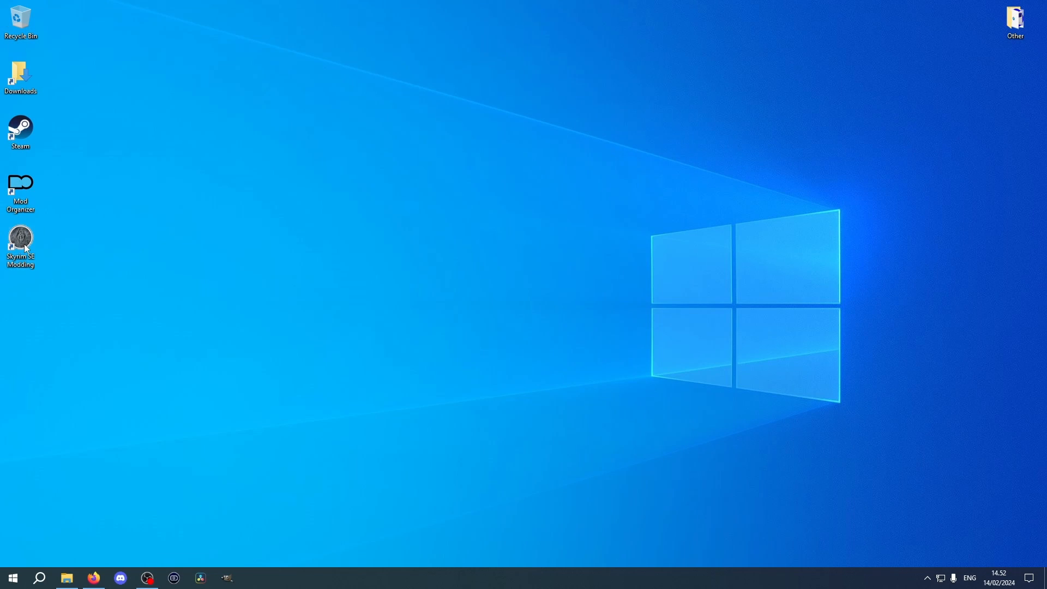
- In the Skyrim SE Modding folder, make a 'Pre-ENB' folder and open it
double_click(20, 237)
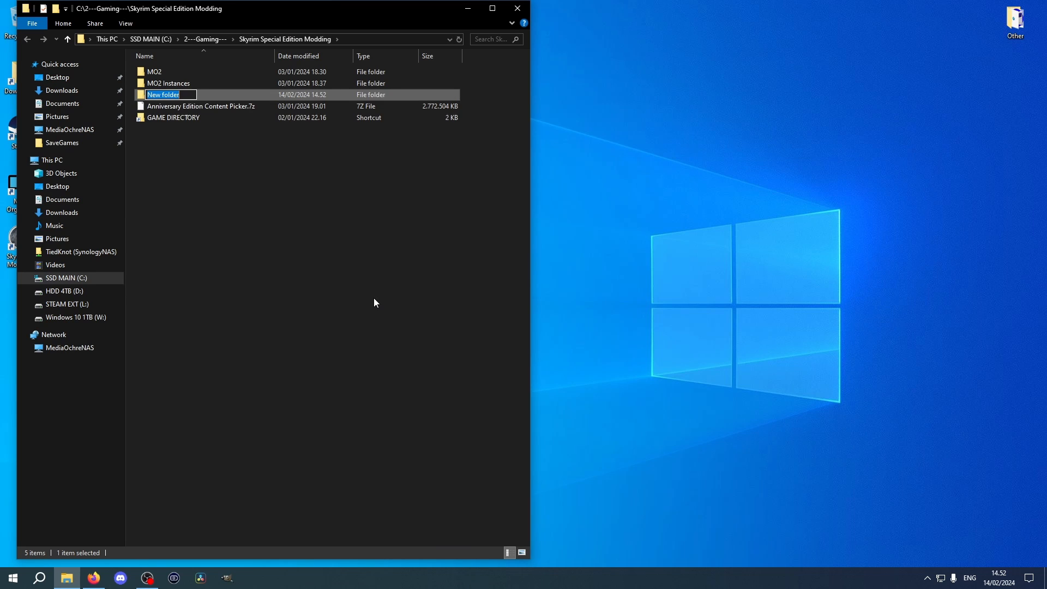
text(Pre-ENB)
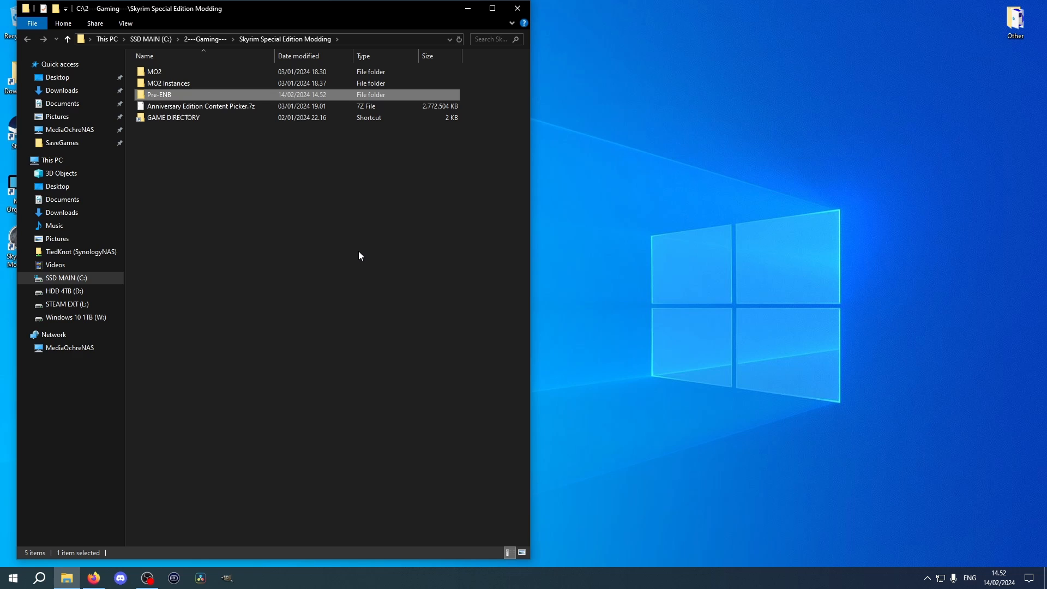
double_click(159, 94)
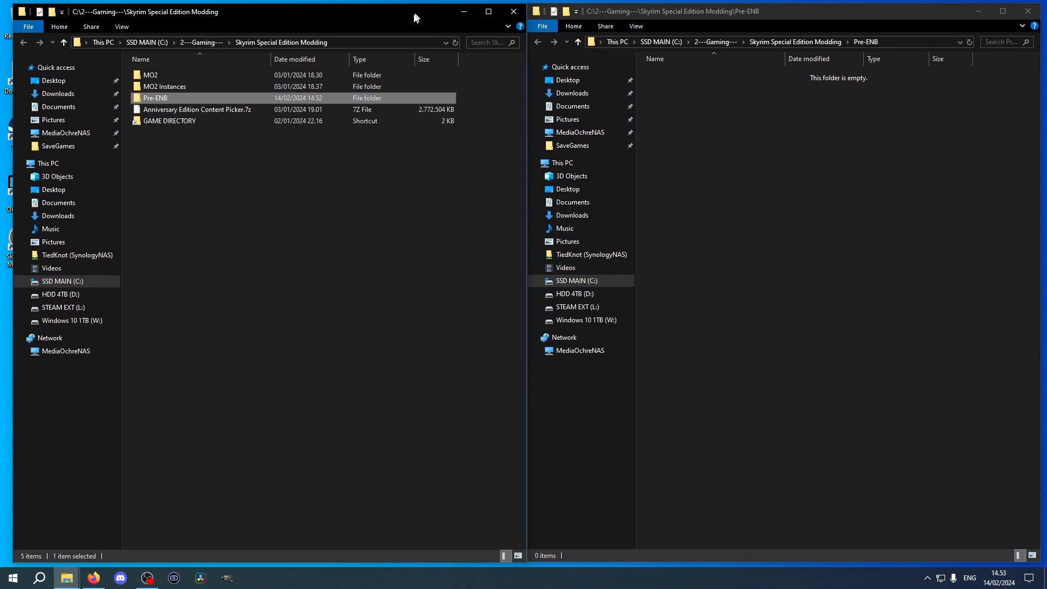
- Copy Skyrim_Default.ini from the game directory into Pre-ENB
click(169, 119)
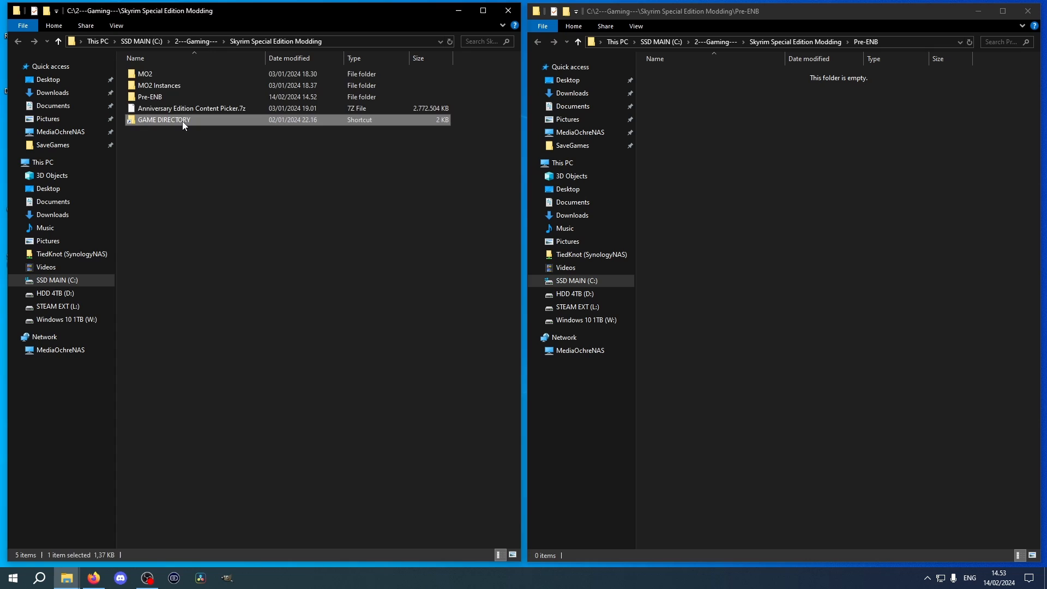
double_click(163, 119)
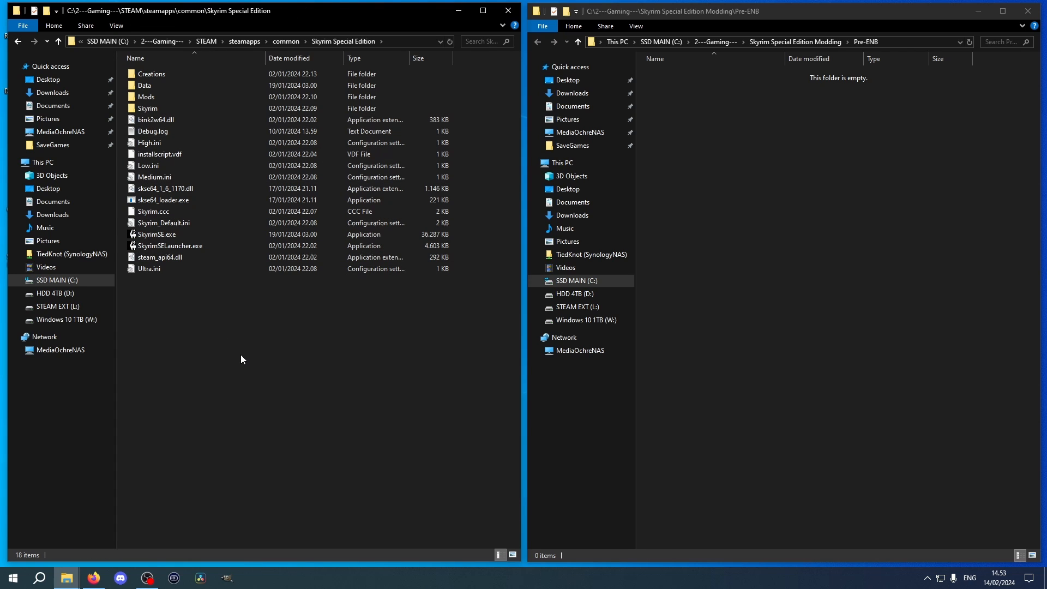
click(164, 222)
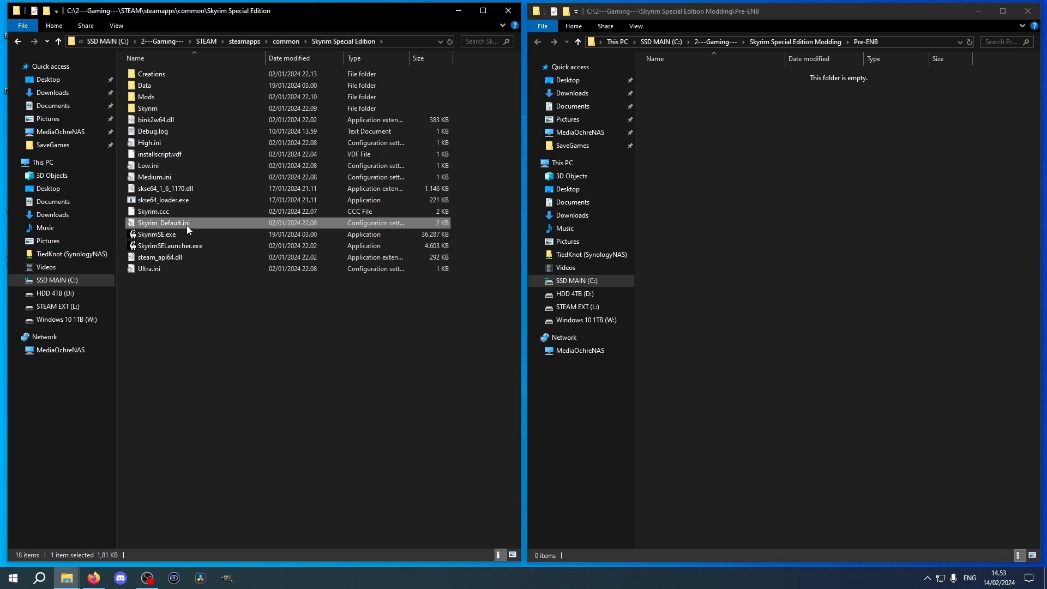
right_click(164, 222)
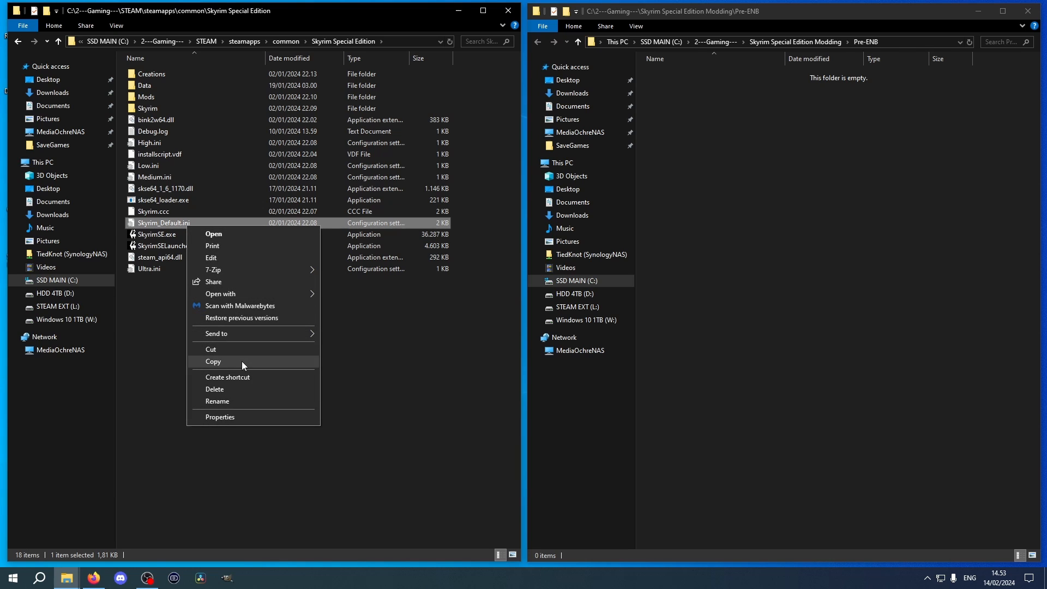
click(213, 361)
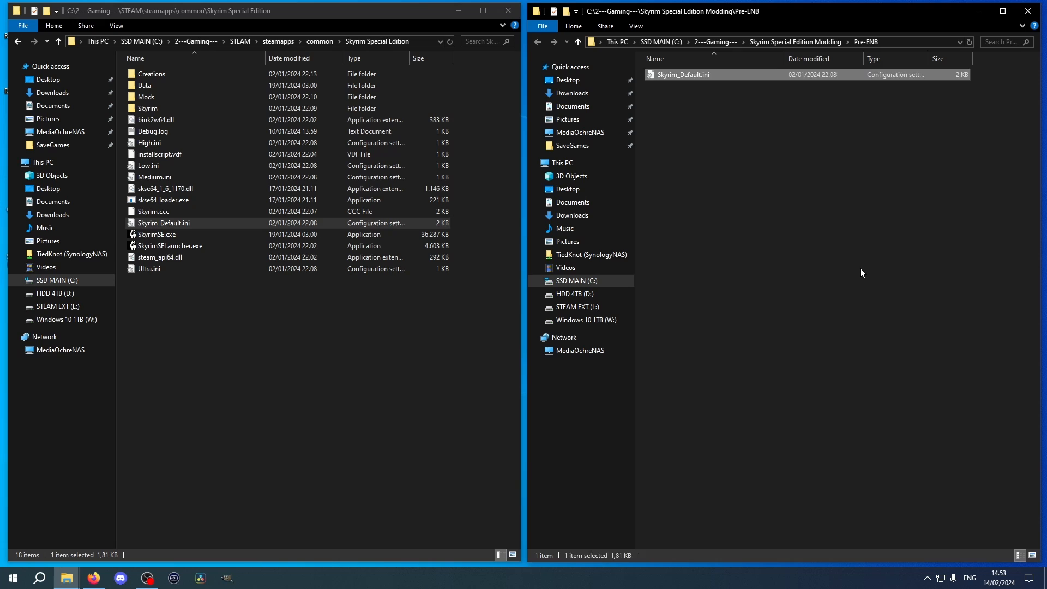
click(856, 271)
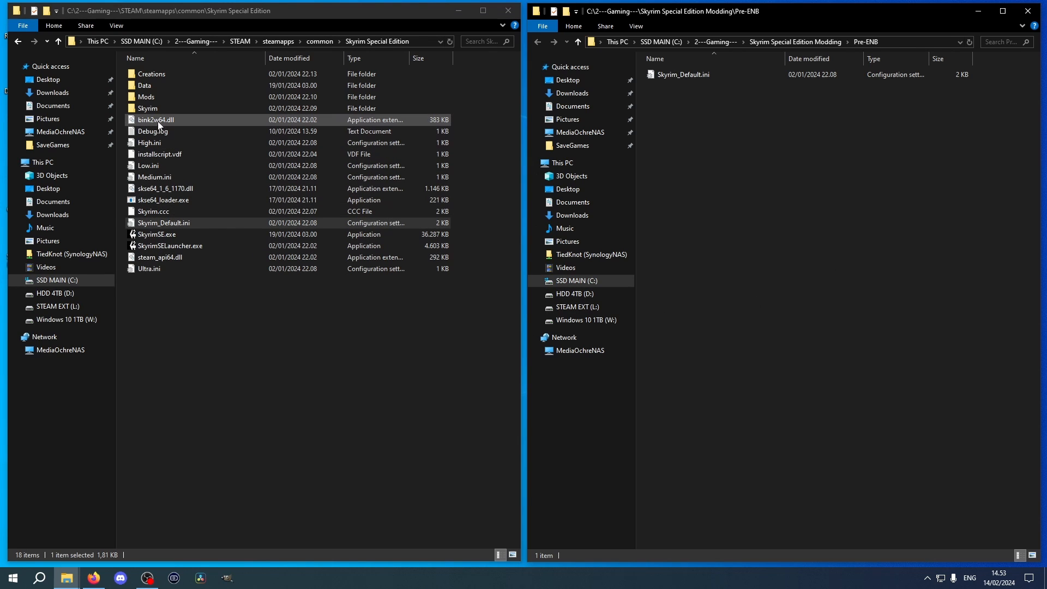
- Copy SkyrimPrefs.ini from the Skyrim subfolder into Pre-ENB
double_click(150, 105)
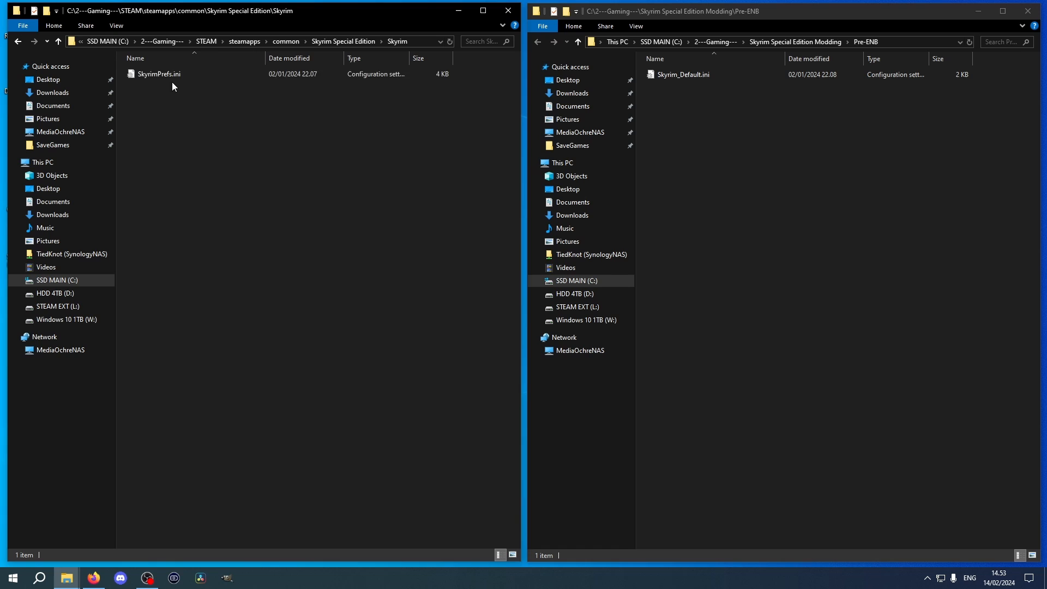
right_click(158, 74)
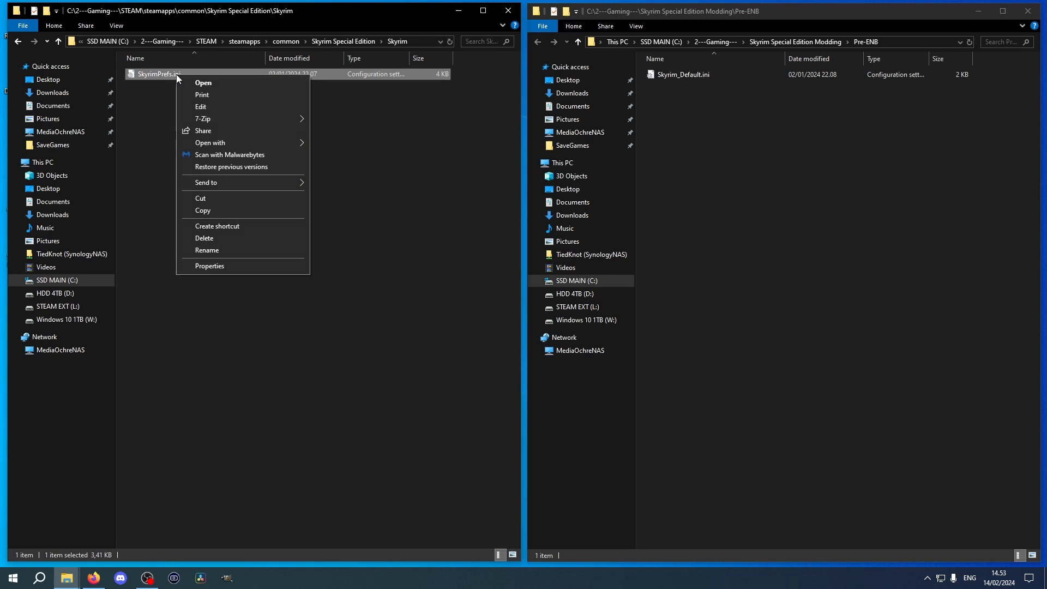
click(253, 216)
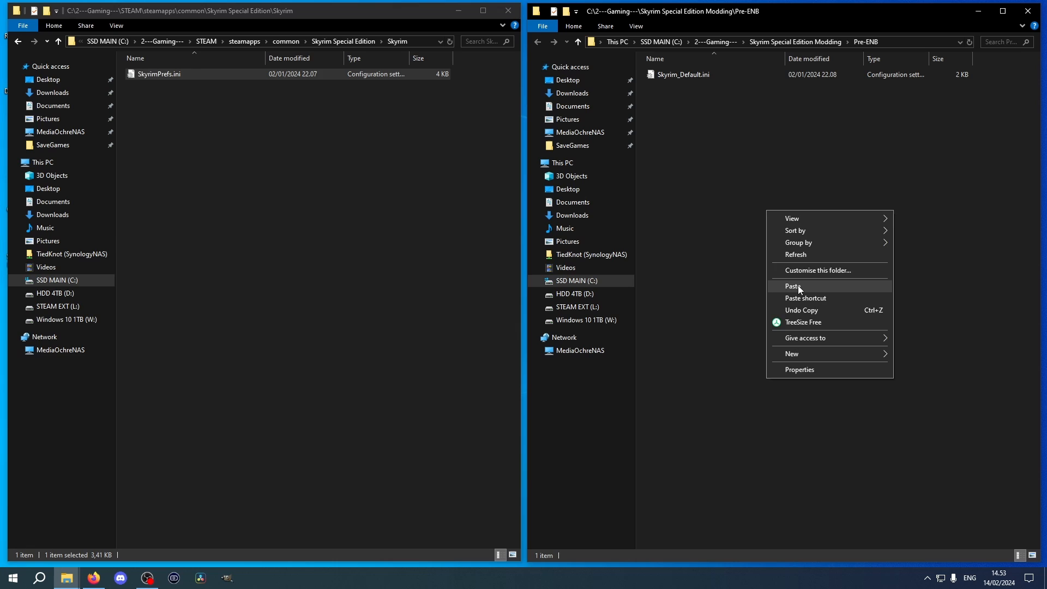
click(792, 285)
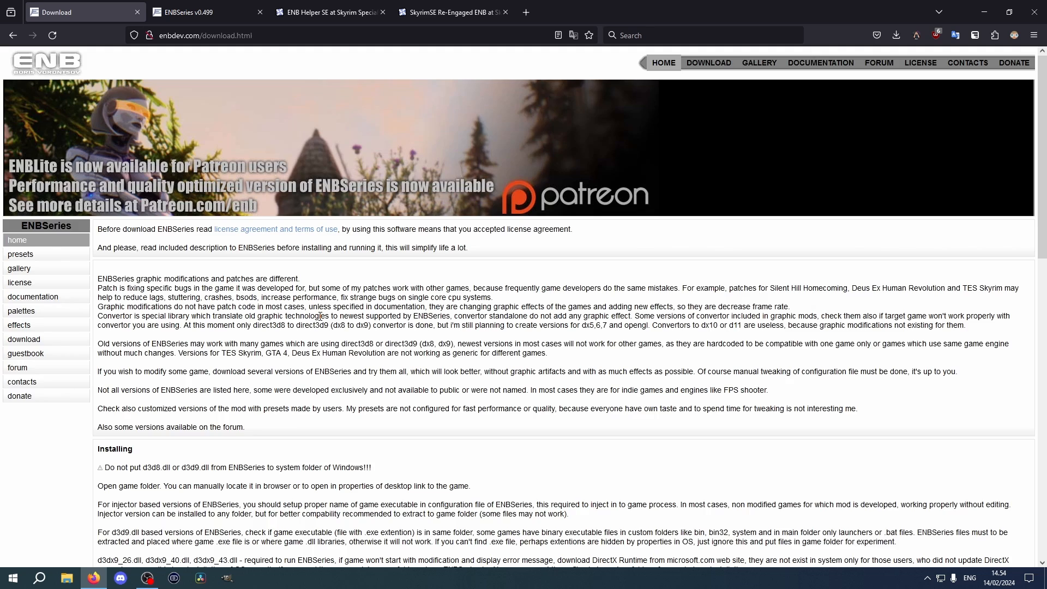
- Scroll to Graphic modifications on enbdev.com and open the TES Skyrim SE page
scroll(down, 3)
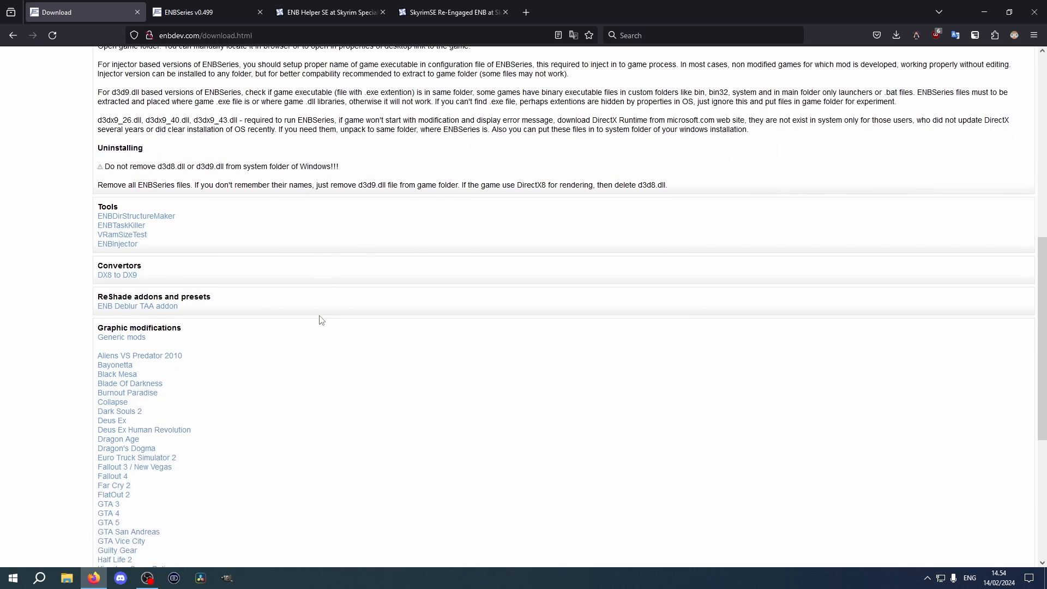
scroll(down, 3)
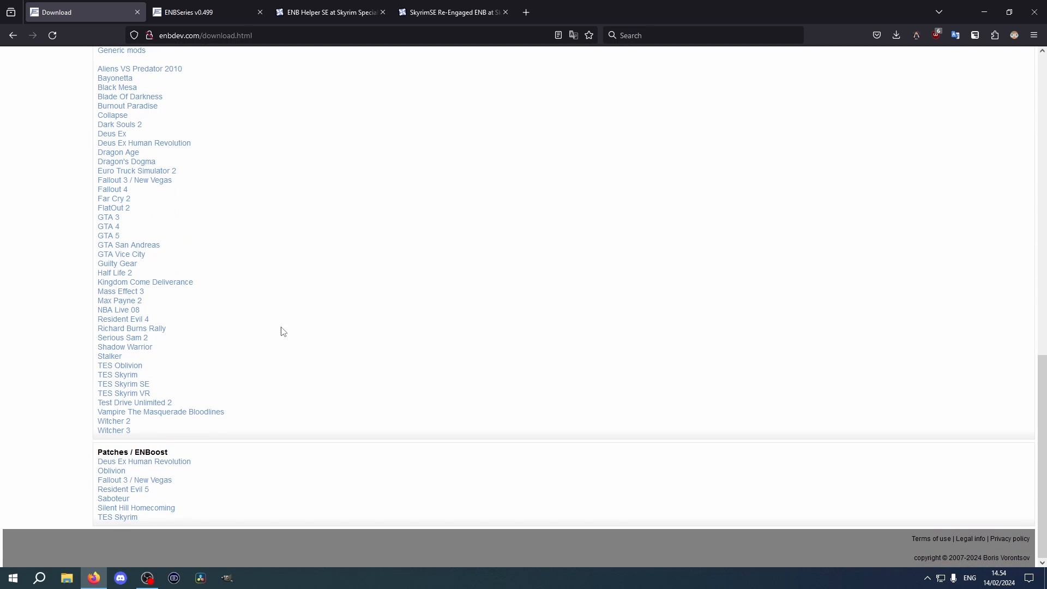
click(123, 383)
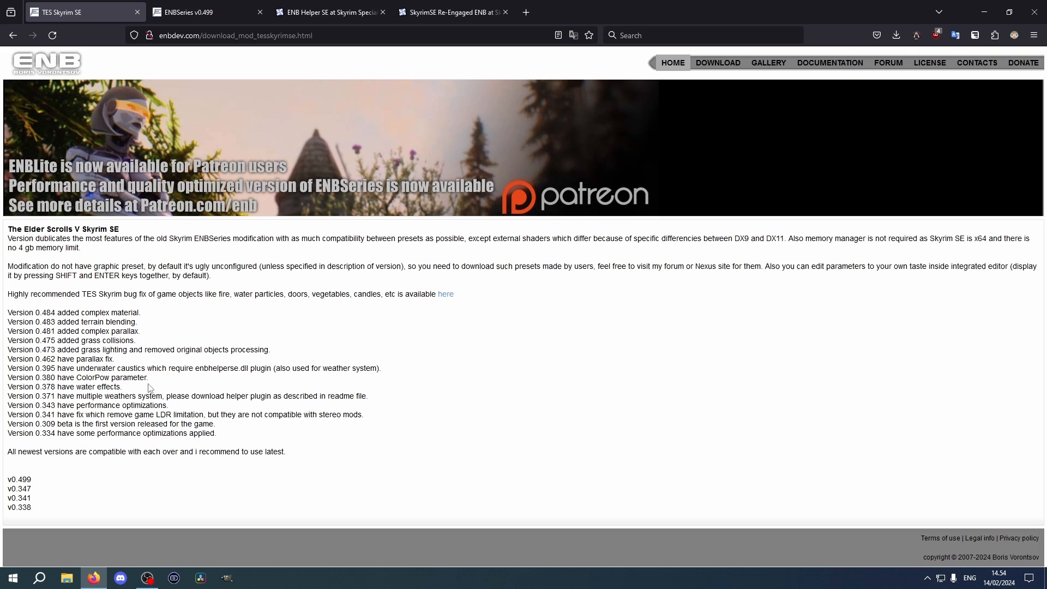
mouse_move(19, 479)
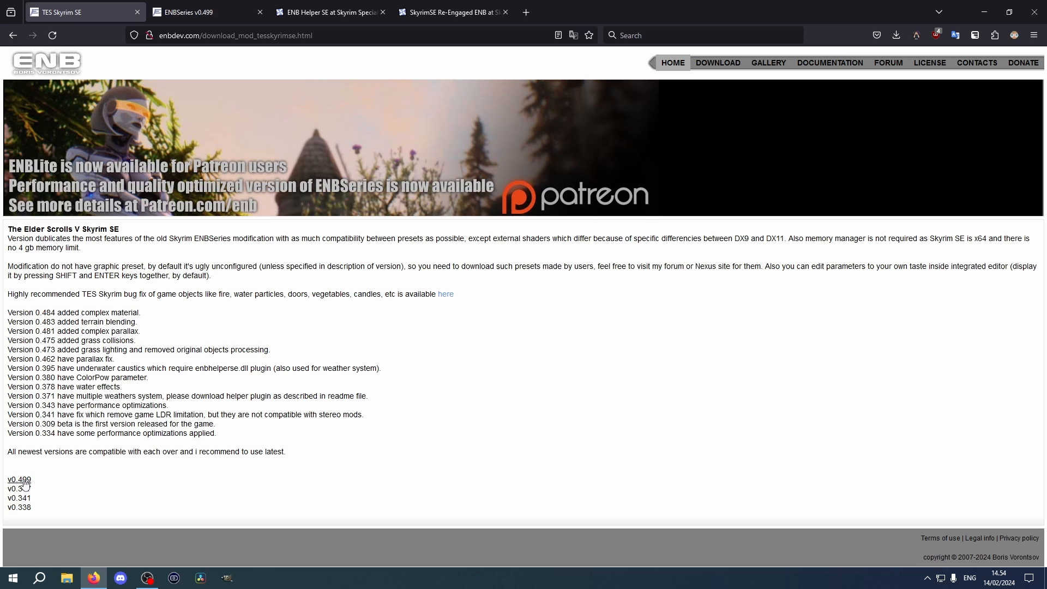
mouse_move(17, 479)
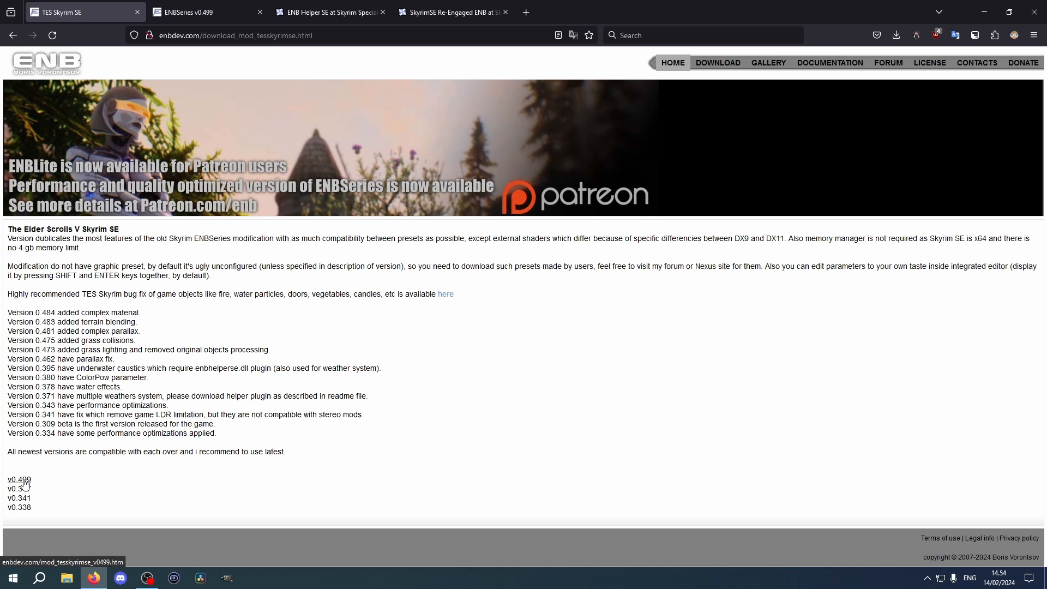
- Open the v0.499 page and download enbseries_skyrimse_v0499.zip
click(15, 479)
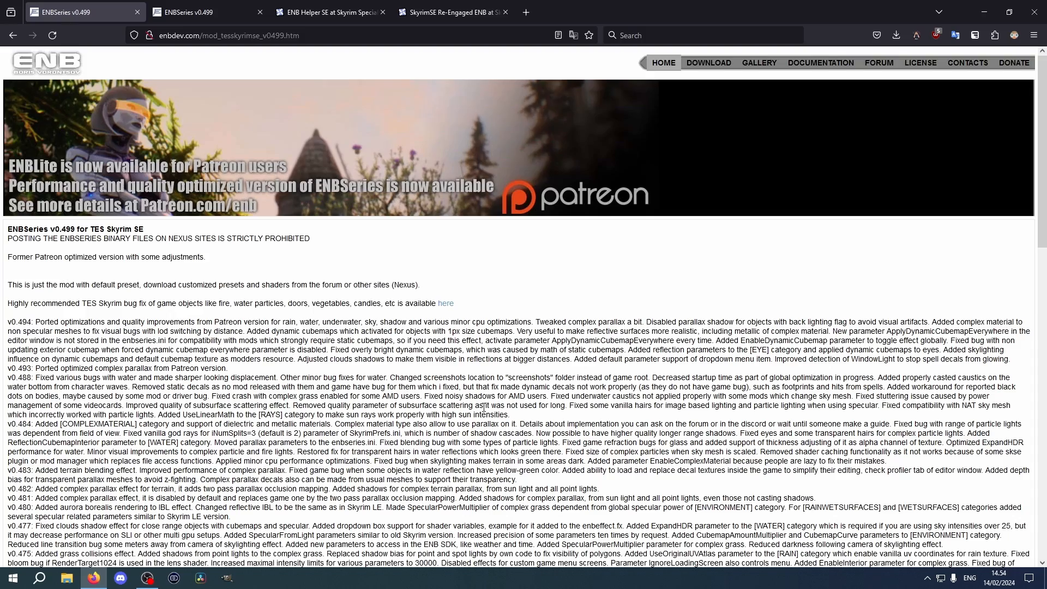
scroll(down, 3)
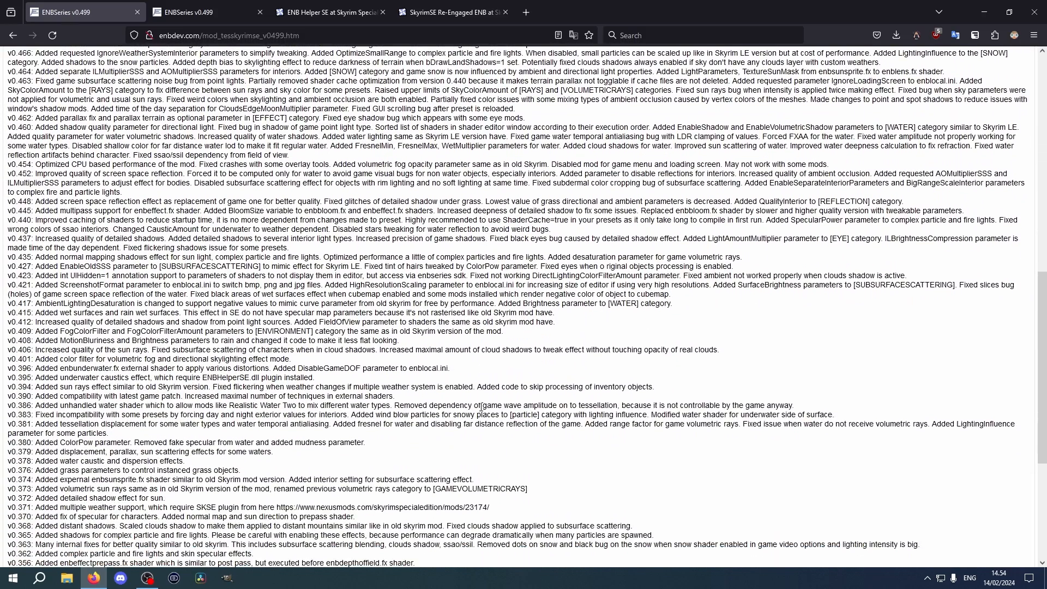
scroll(down, 3)
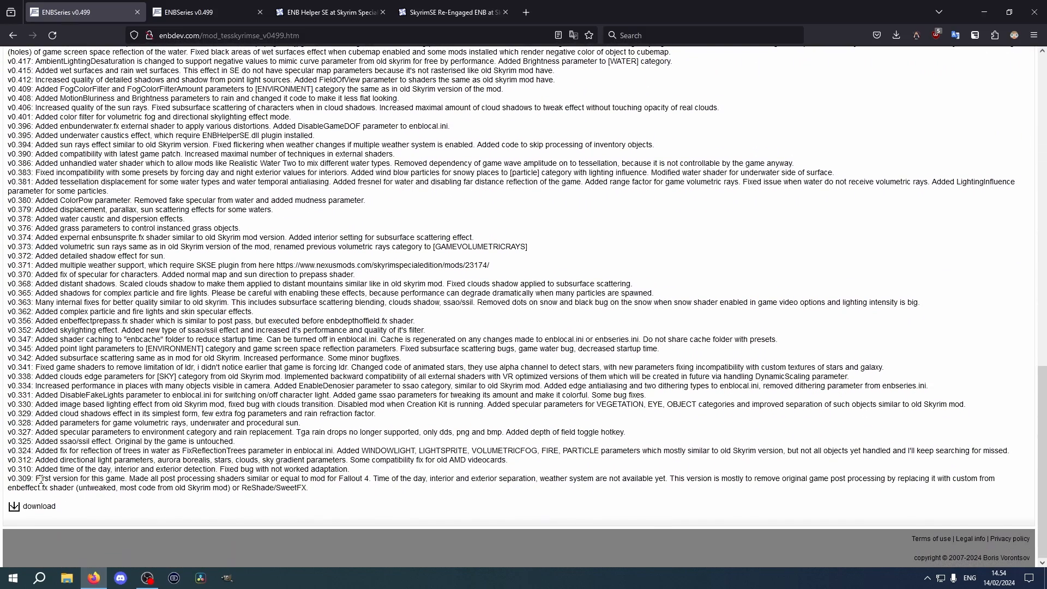
click(33, 506)
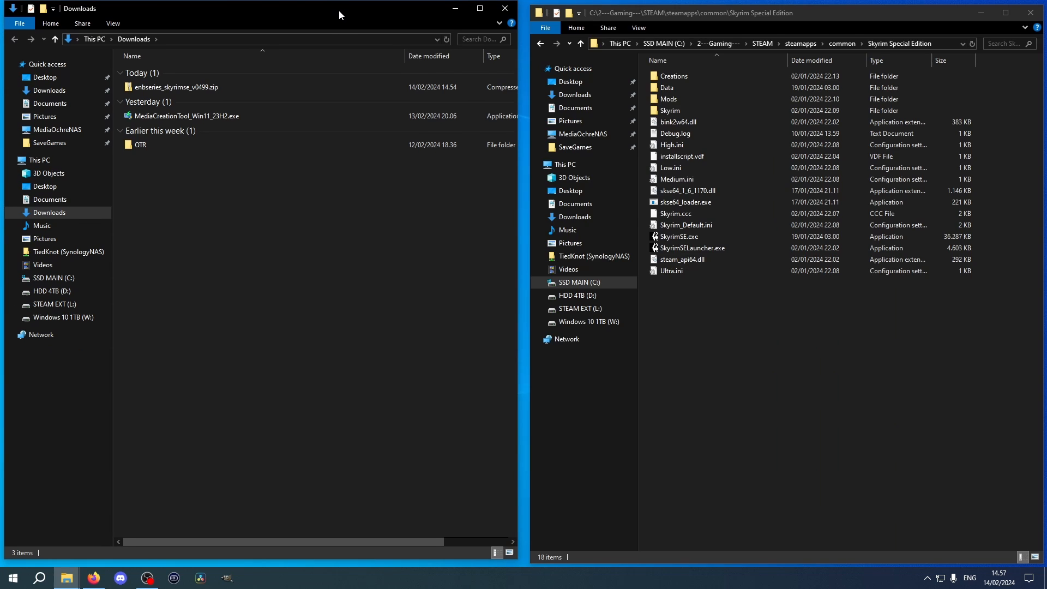
- Extract enbseries_skyrimse_v0499.zip with 7-Zip into its own folder
right_click(174, 94)
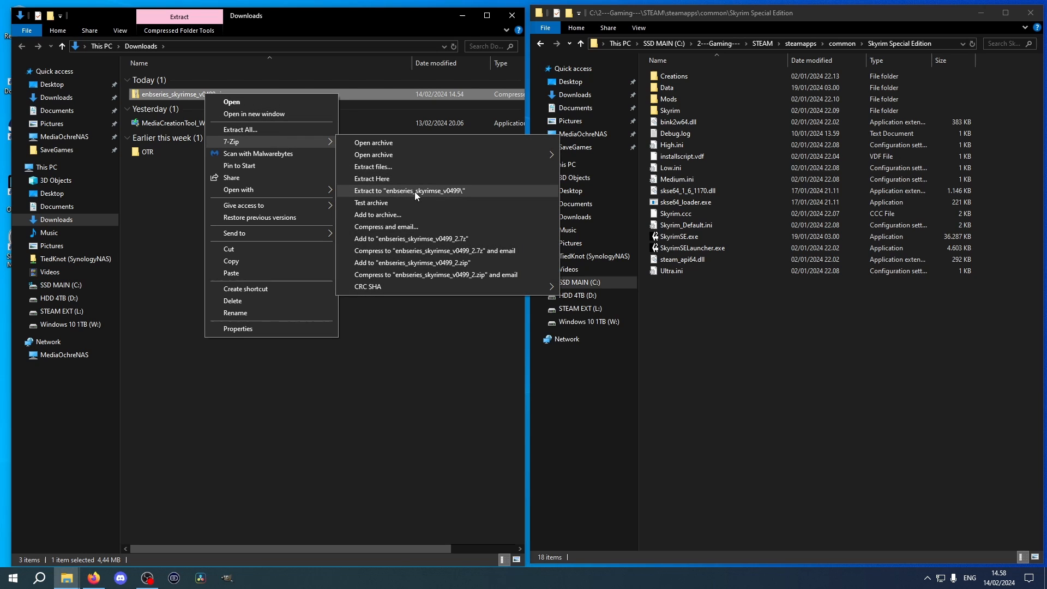
click(409, 190)
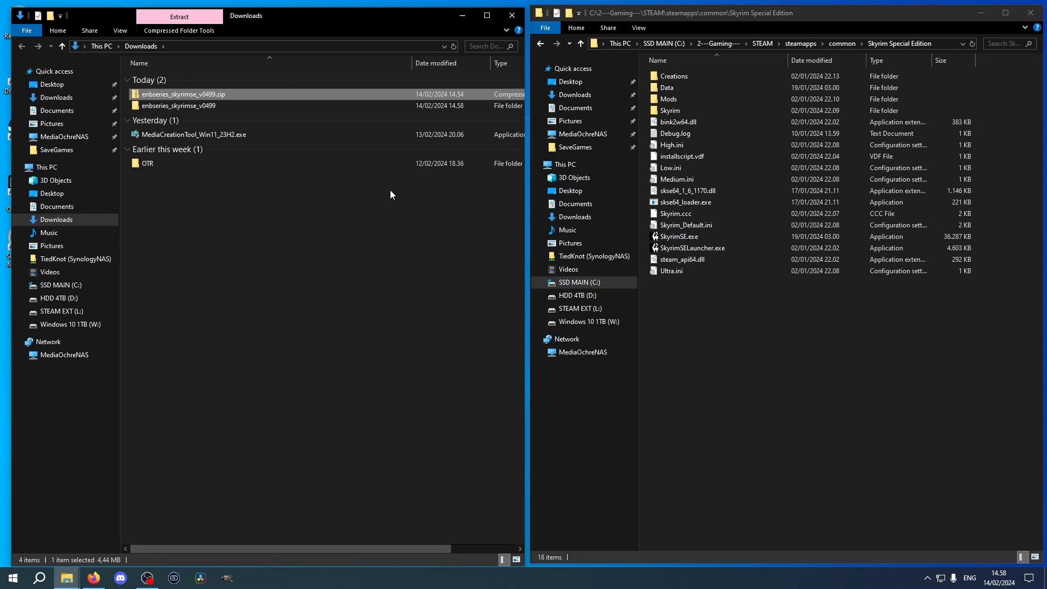
- Copy d3d11.dll and d3dcompiler_46e.dll from WrapperVersion into the game folder
double_click(180, 105)
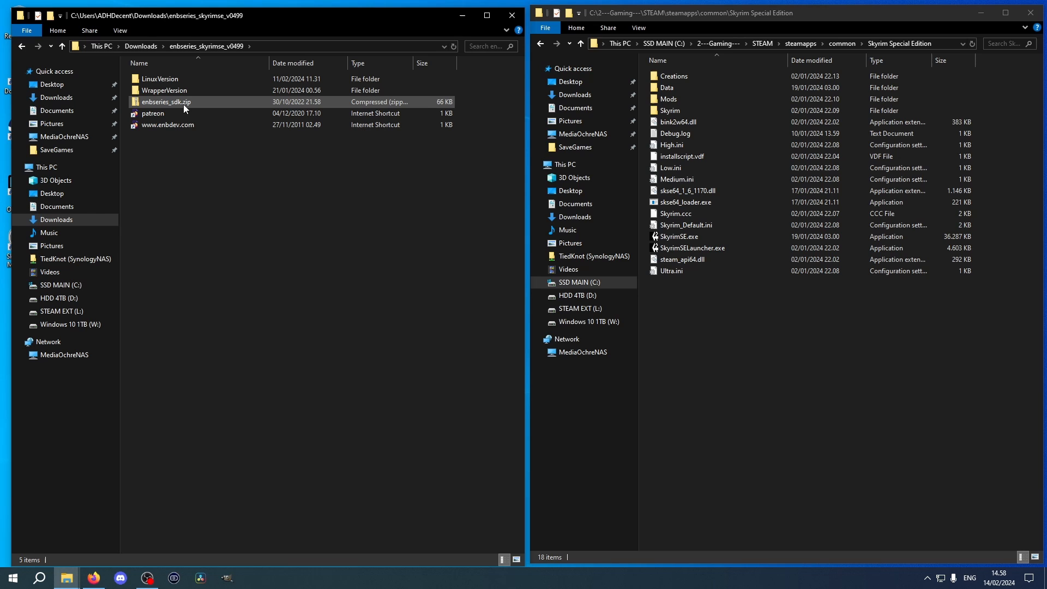
double_click(164, 90)
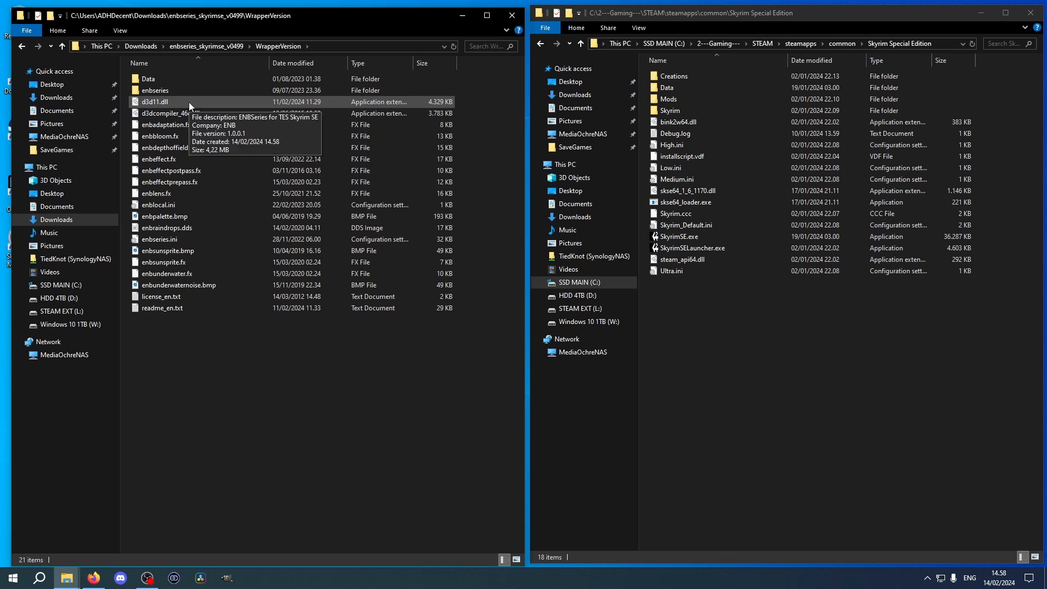
click(169, 114)
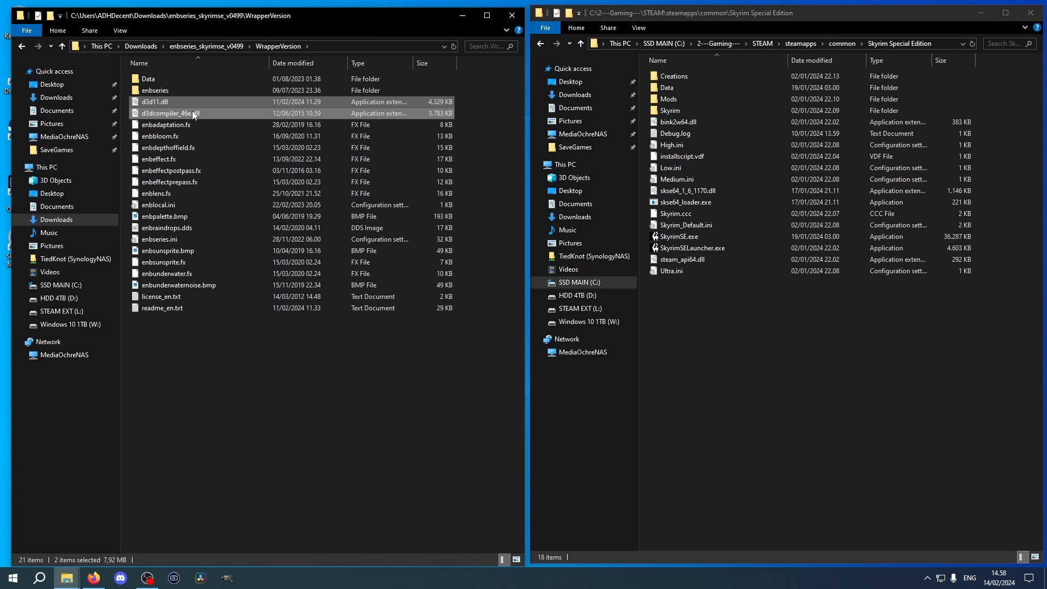
right_click(193, 112)
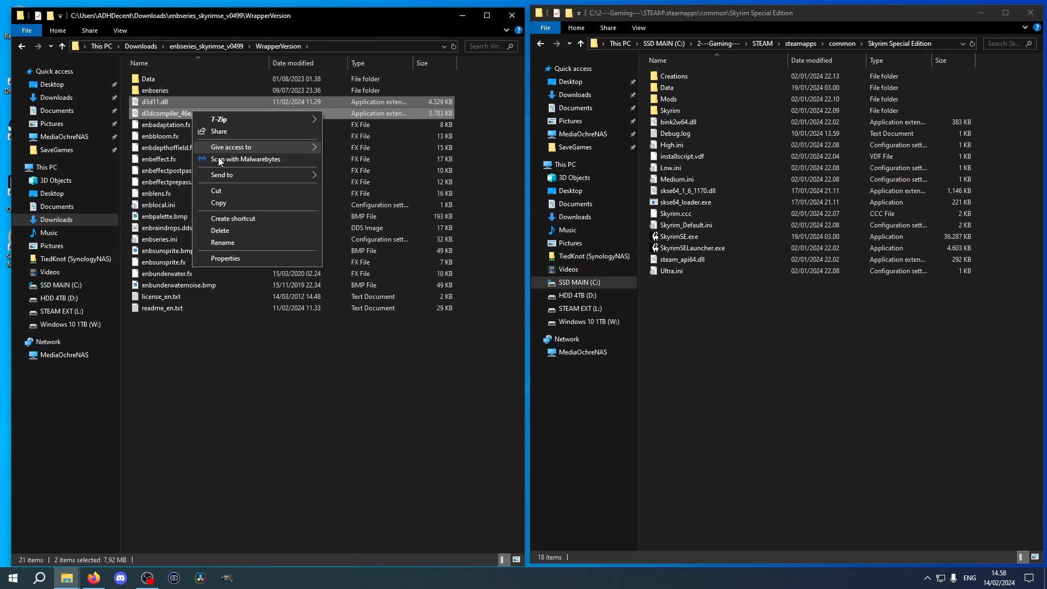
click(738, 339)
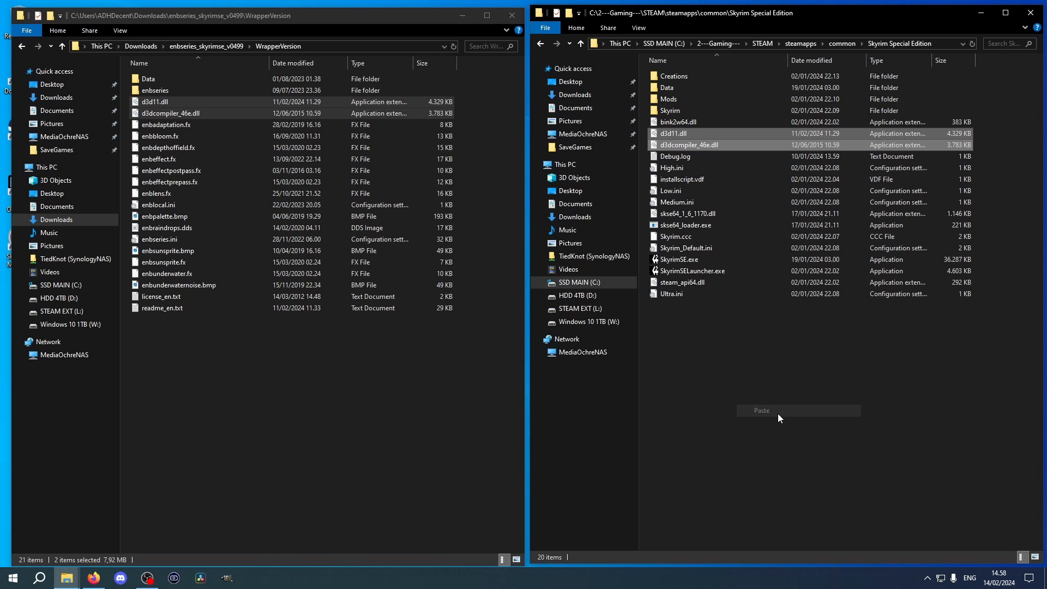
click(761, 409)
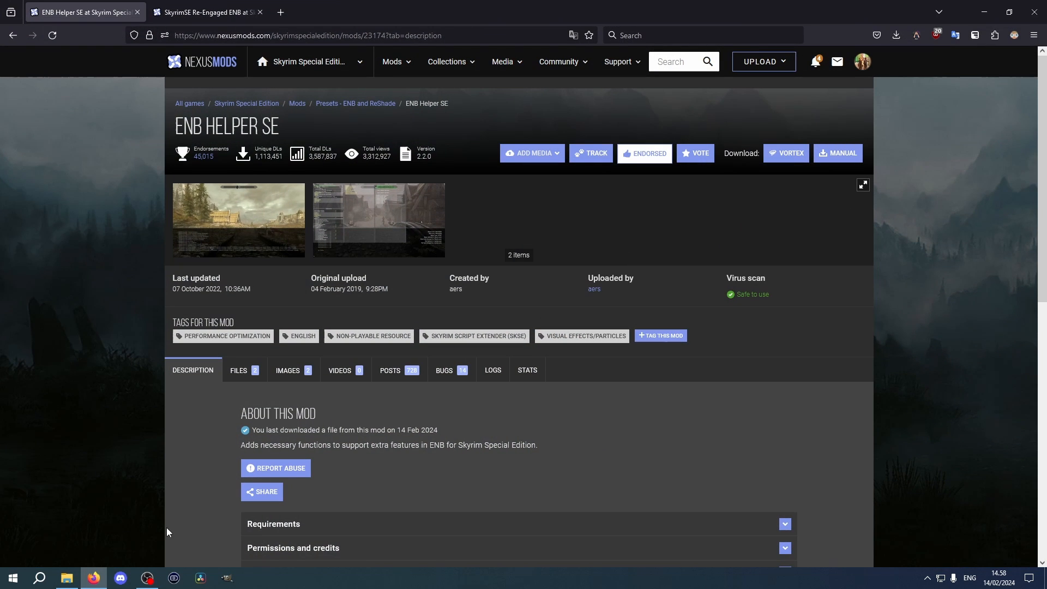
mouse_move(273, 298)
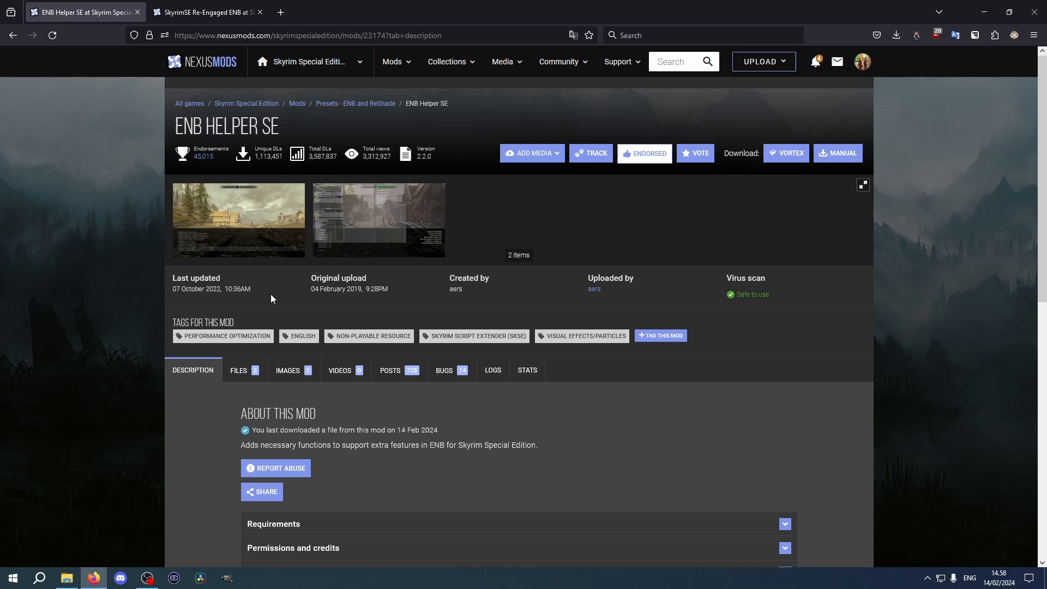
mouse_move(93, 313)
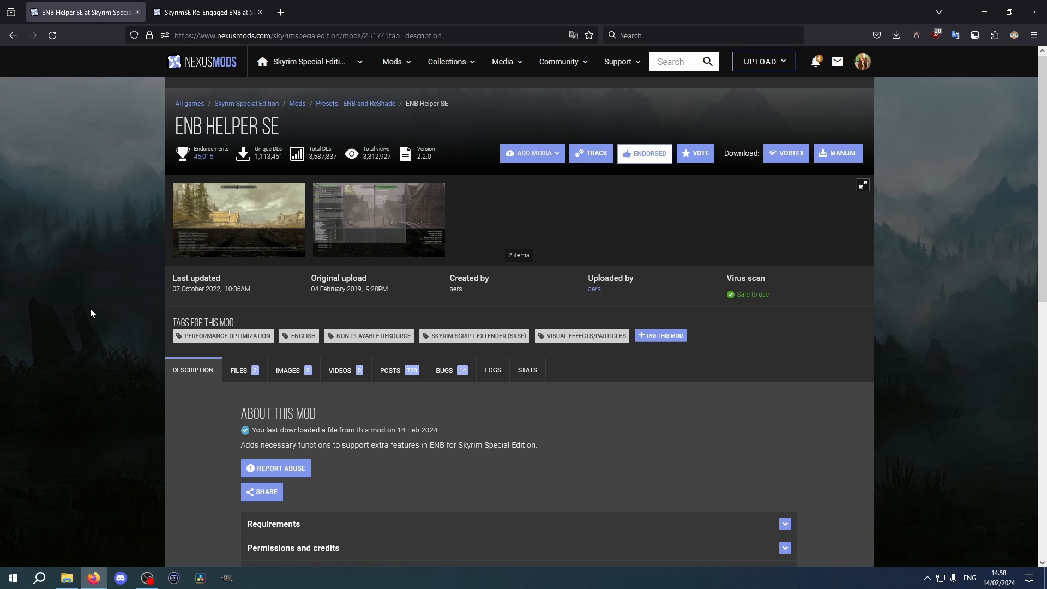
mouse_move(95, 312)
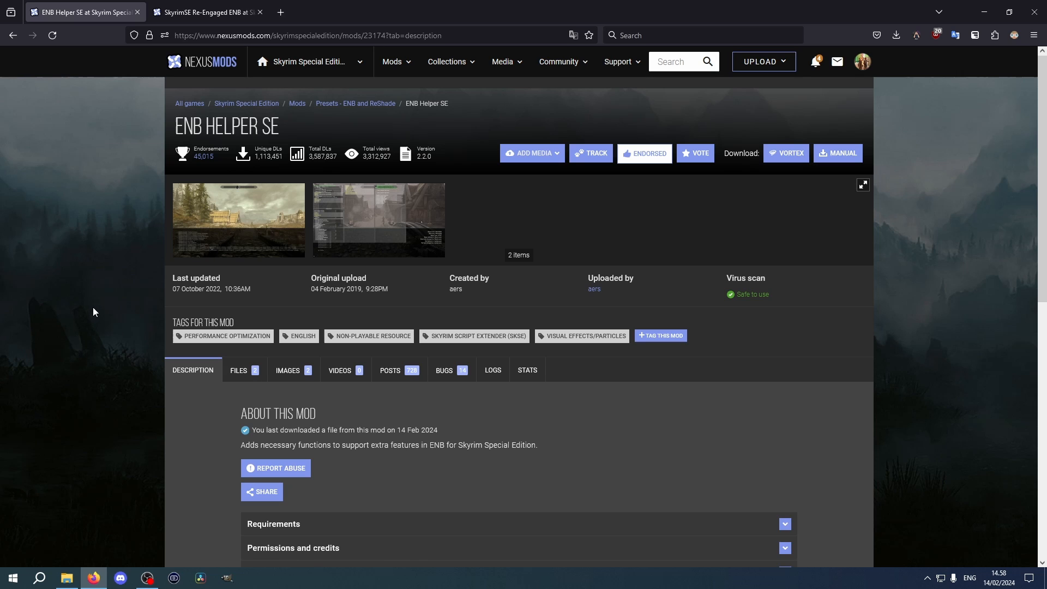
- Manually download ENB Helper SE 2.2, confirming past the requirements popup
click(238, 370)
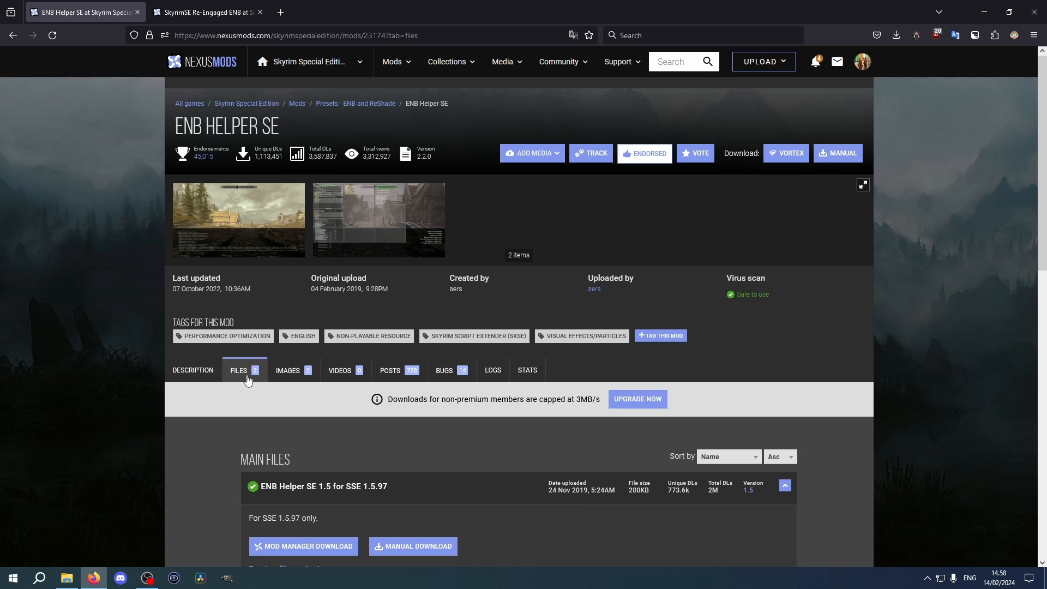
scroll(down, 3)
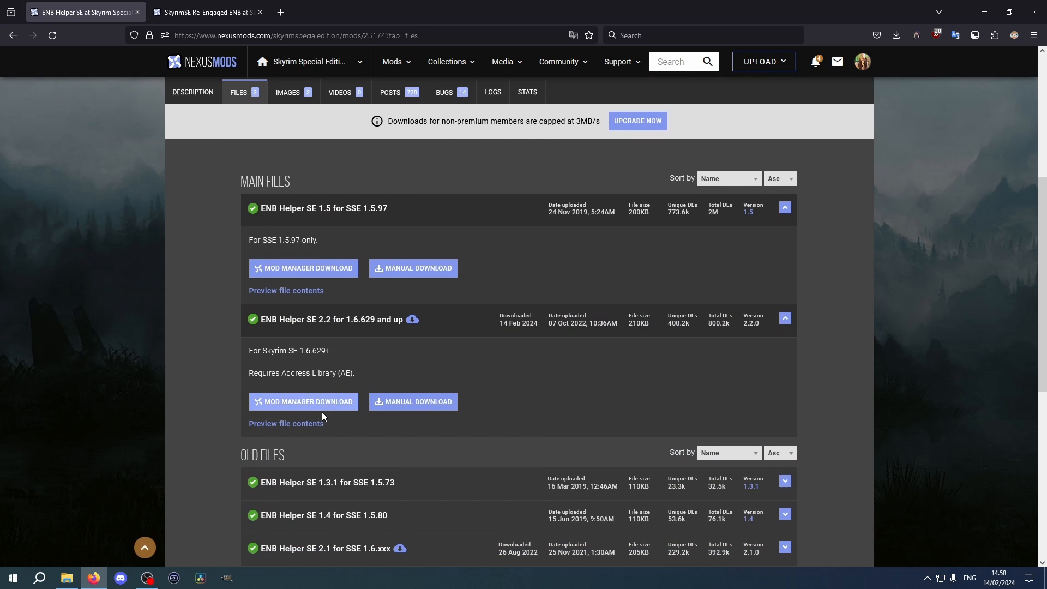
click(417, 401)
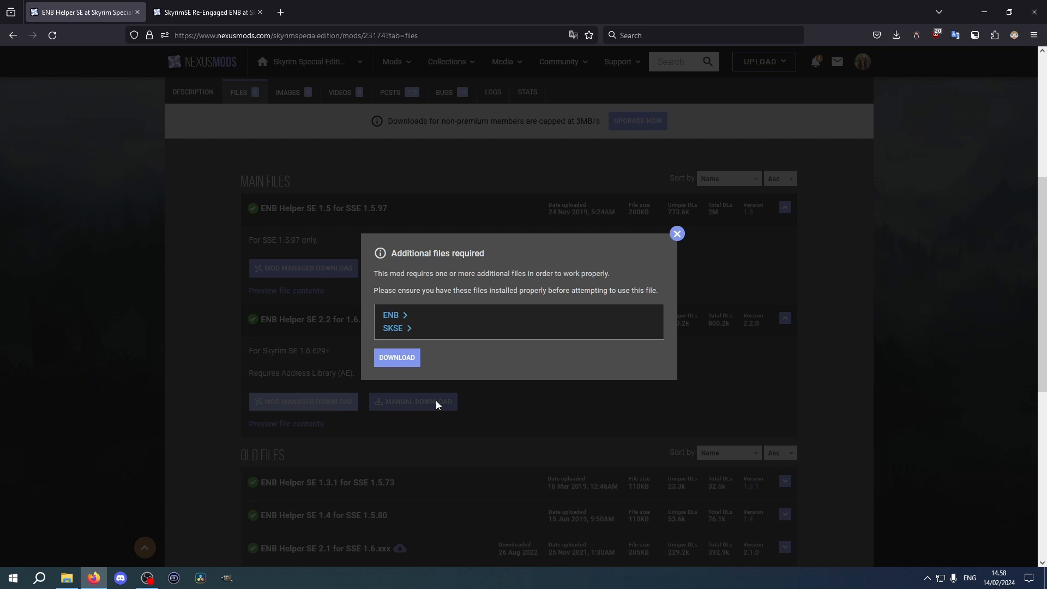
click(209, 12)
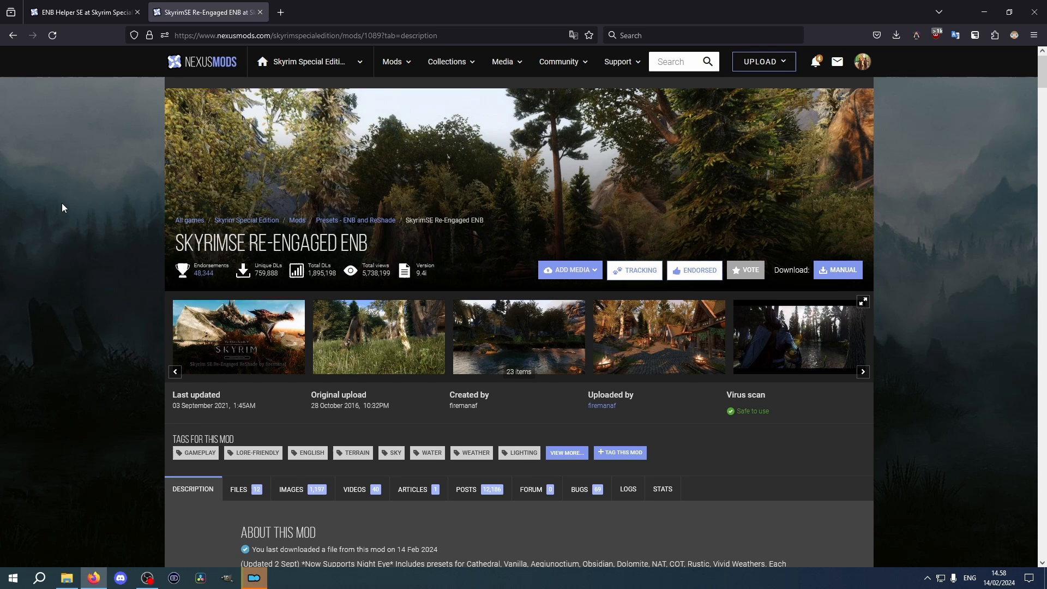
mouse_move(75, 207)
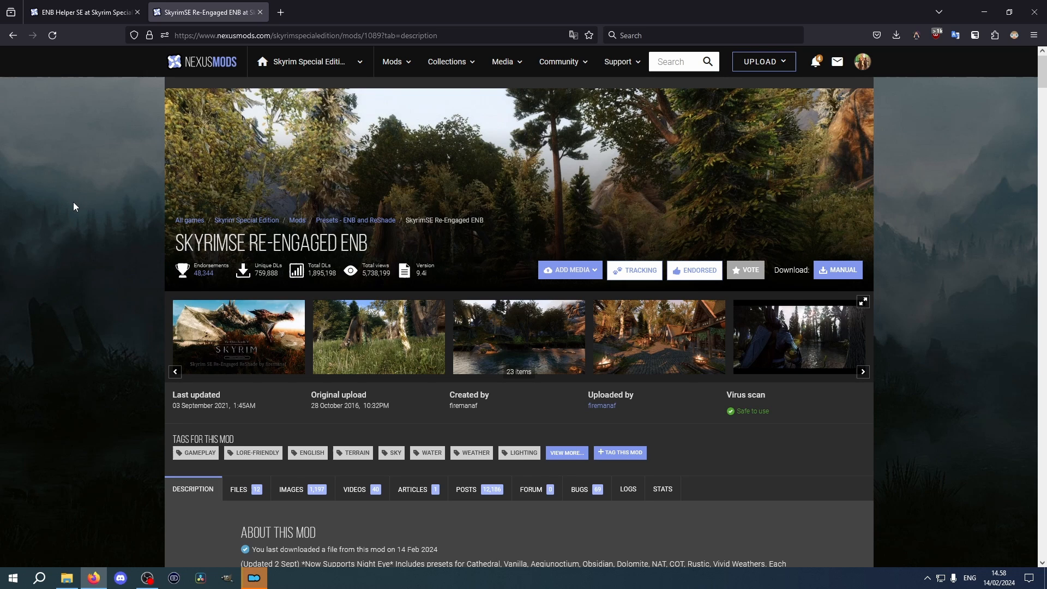
- Scroll the Re-Engaged ENB Files listing to the Vanilla V9.4h main file
scroll(down, 3)
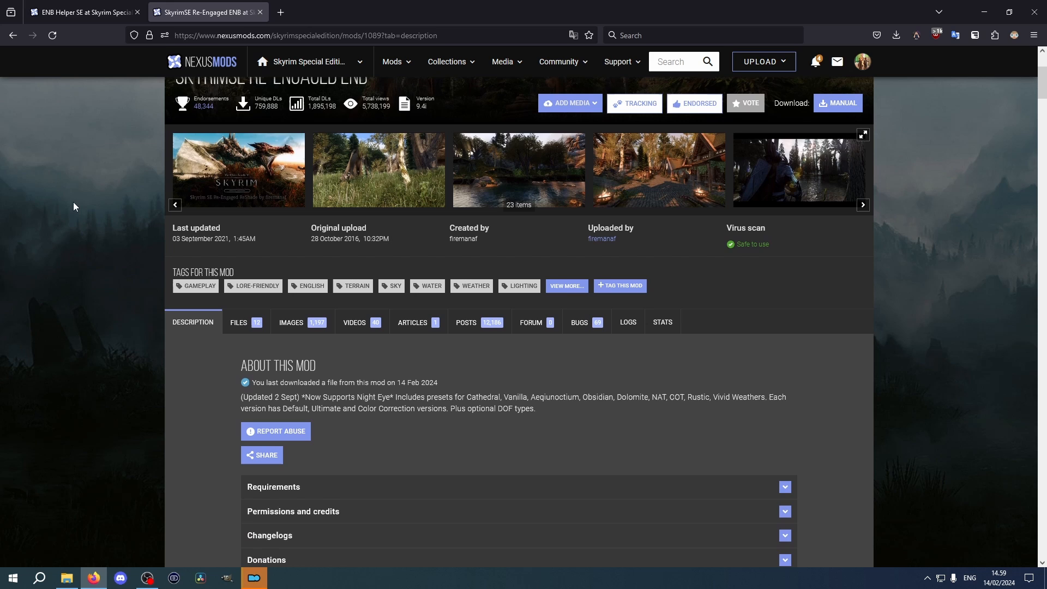
click(239, 322)
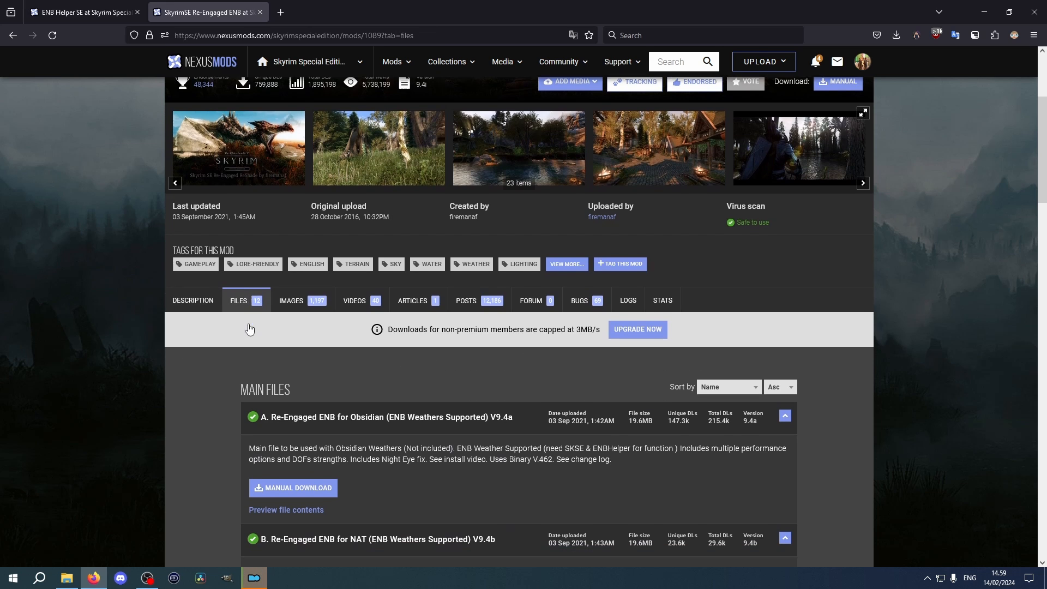
scroll(down, 3)
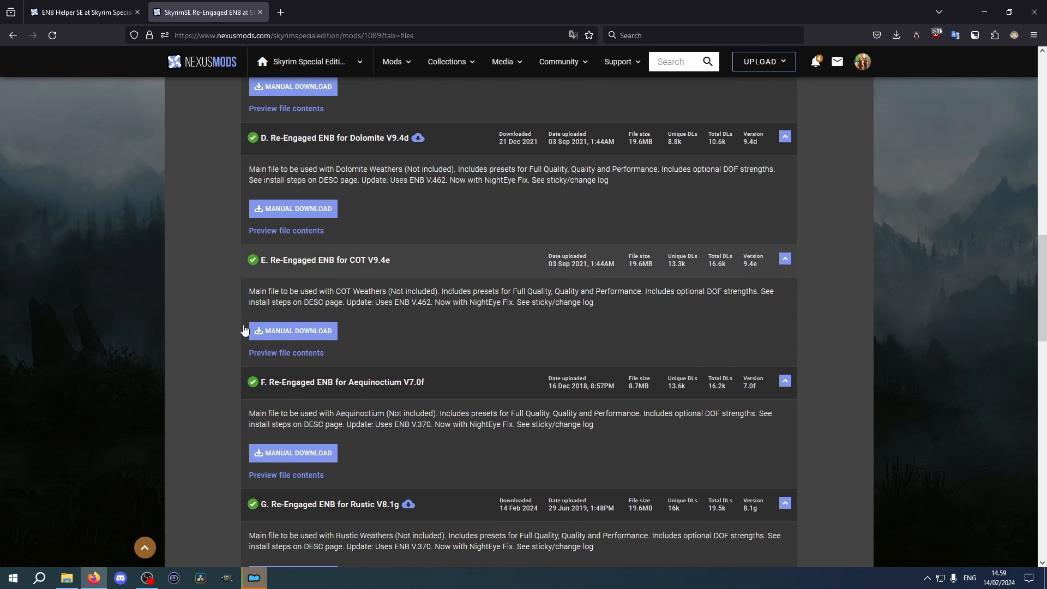
scroll(down, 3)
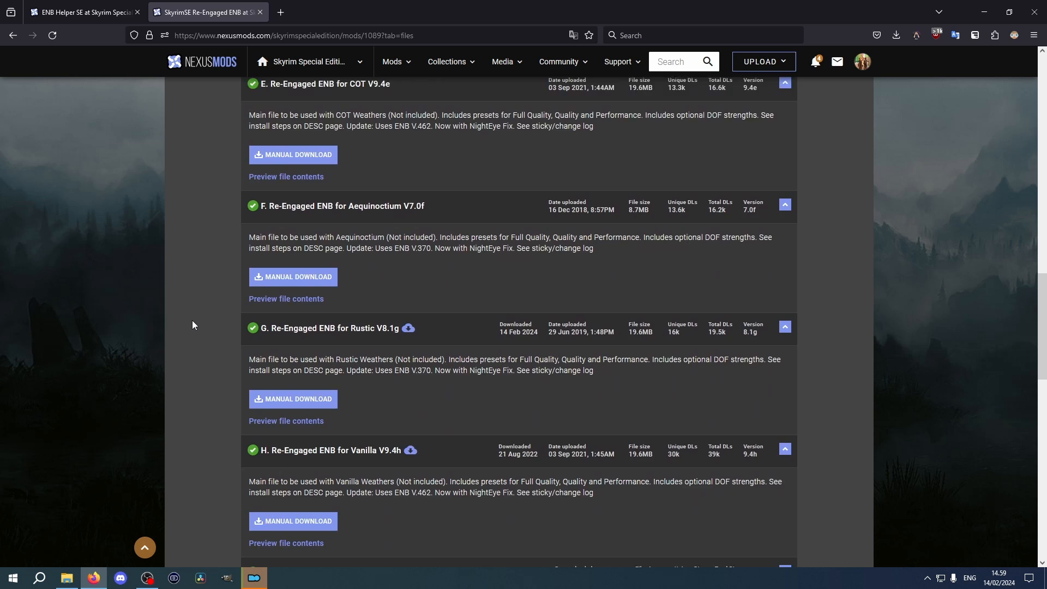
scroll(down, 3)
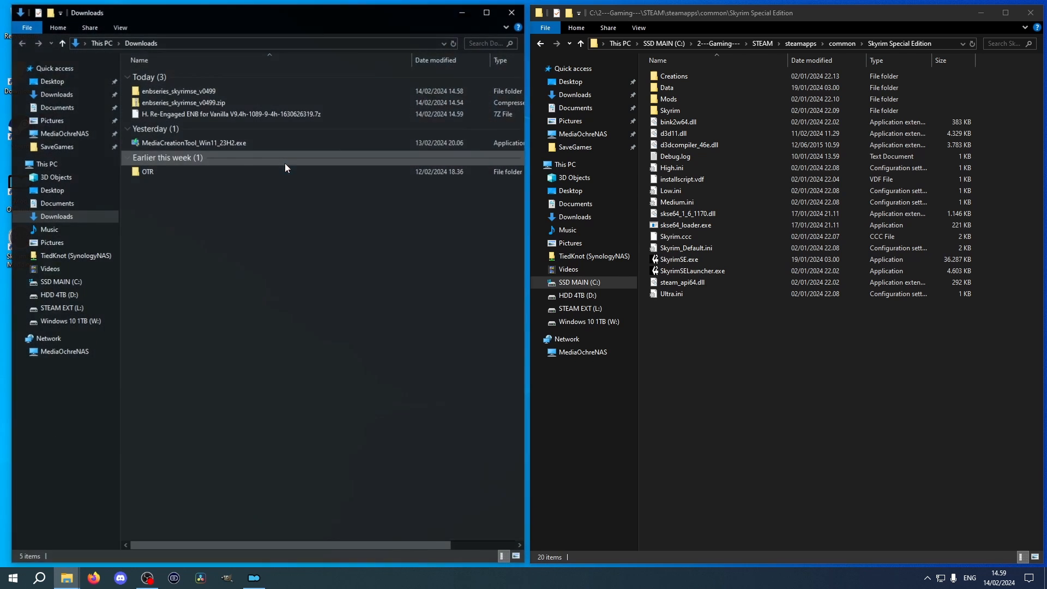
- Select the Re-Engaged ENB Vanilla V9.4h archive and bring up its 7-Zip actions
click(196, 143)
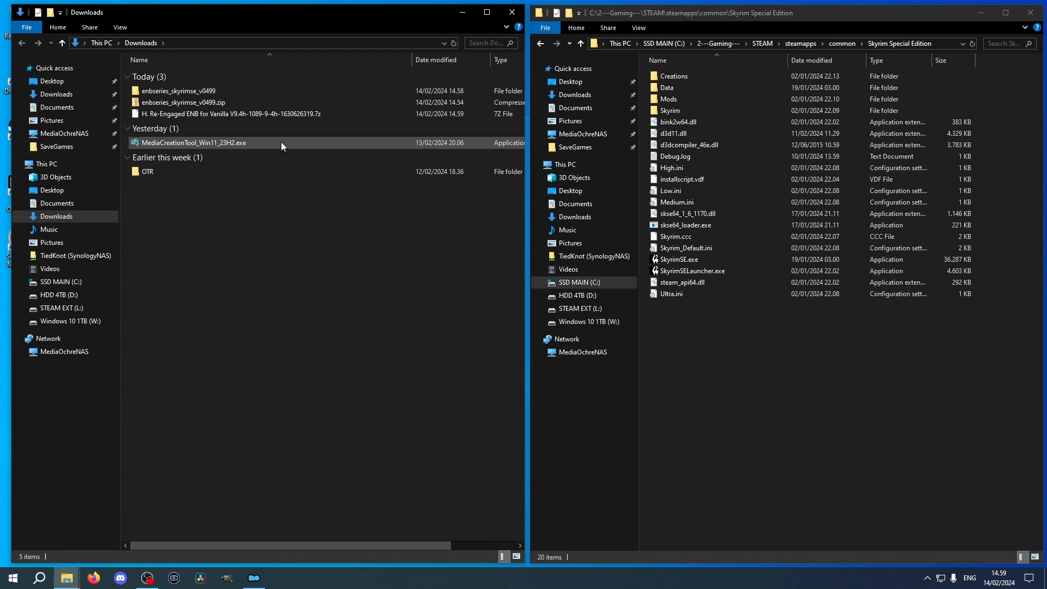
right_click(219, 114)
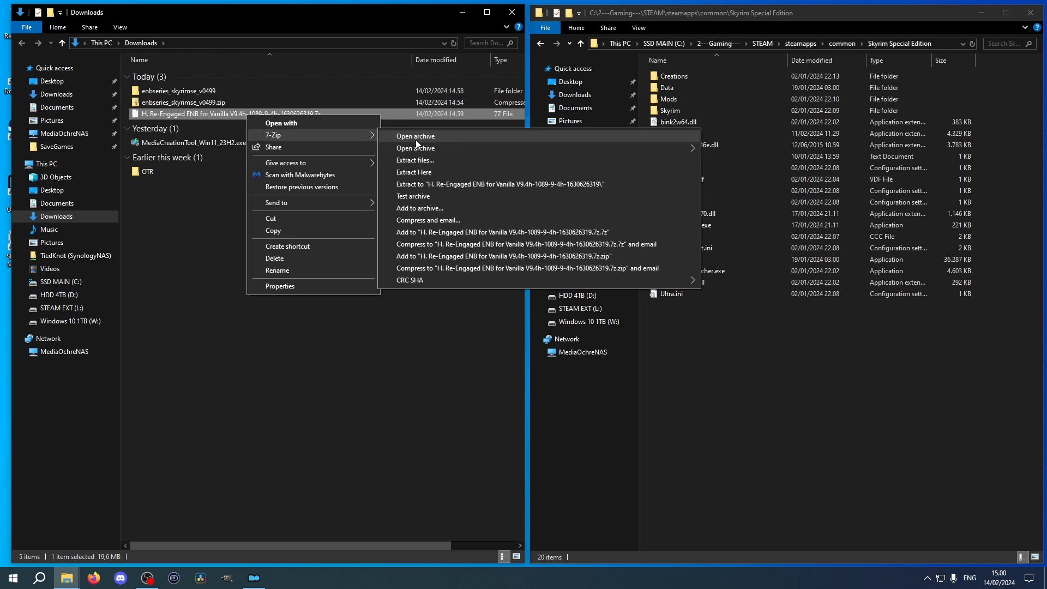
mouse_move(455, 188)
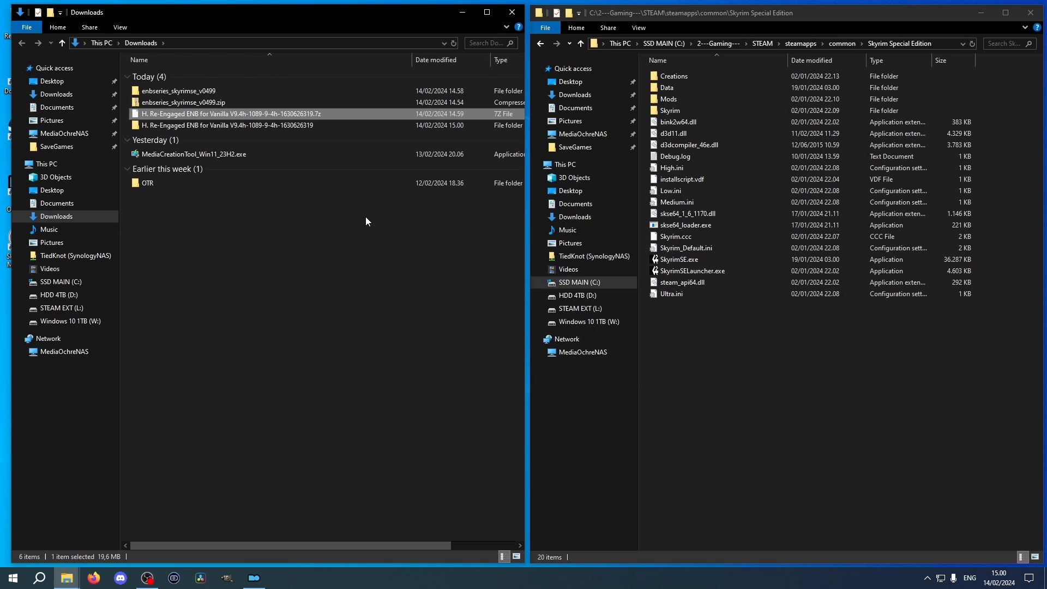
- Paste all Ultimate Edition (Best Image) preset files into the Skyrim SE game folder
double_click(227, 125)
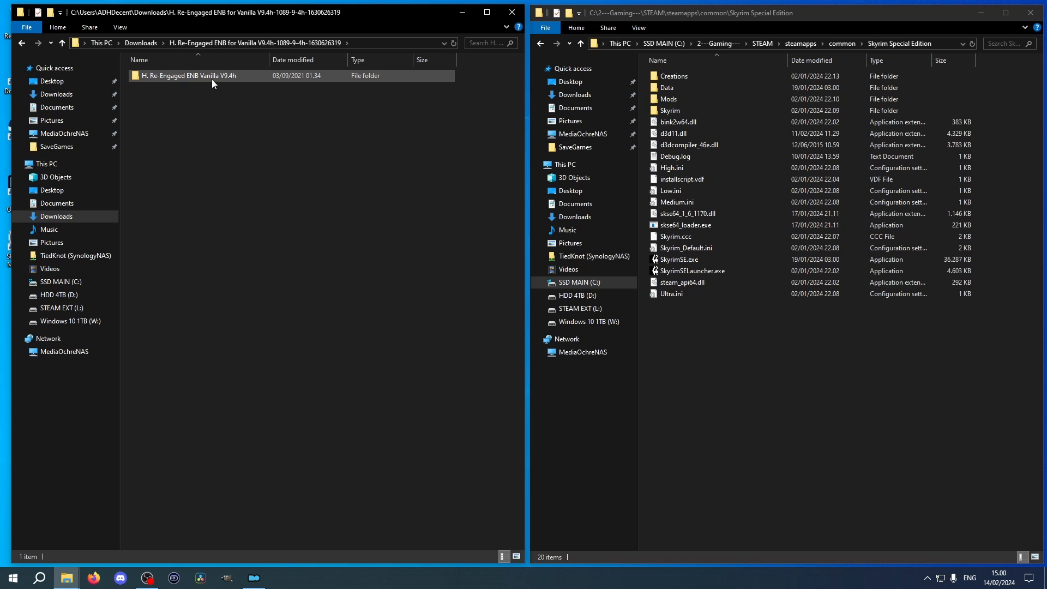
double_click(186, 75)
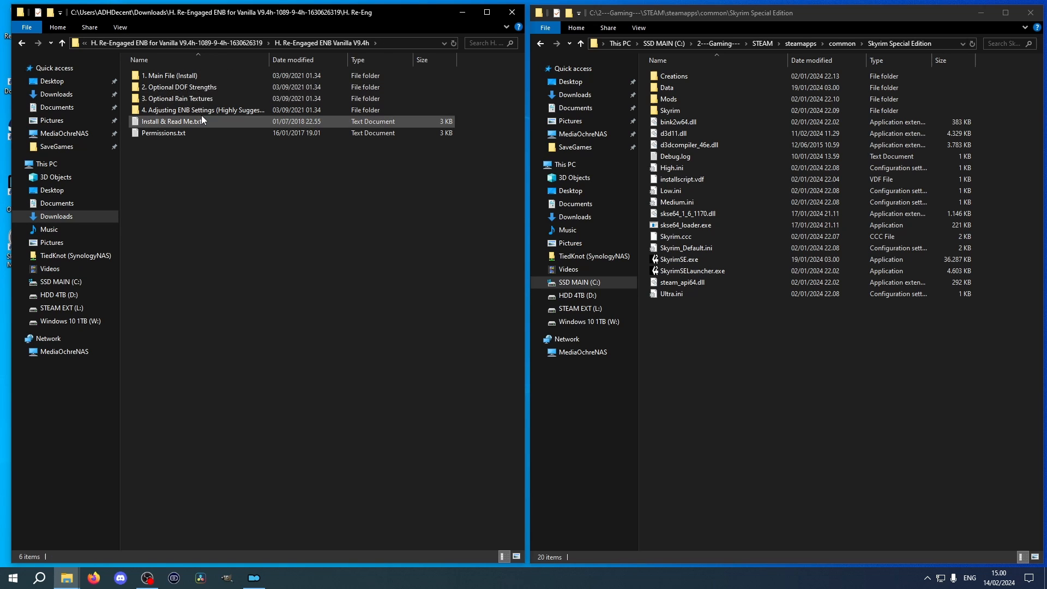
double_click(170, 75)
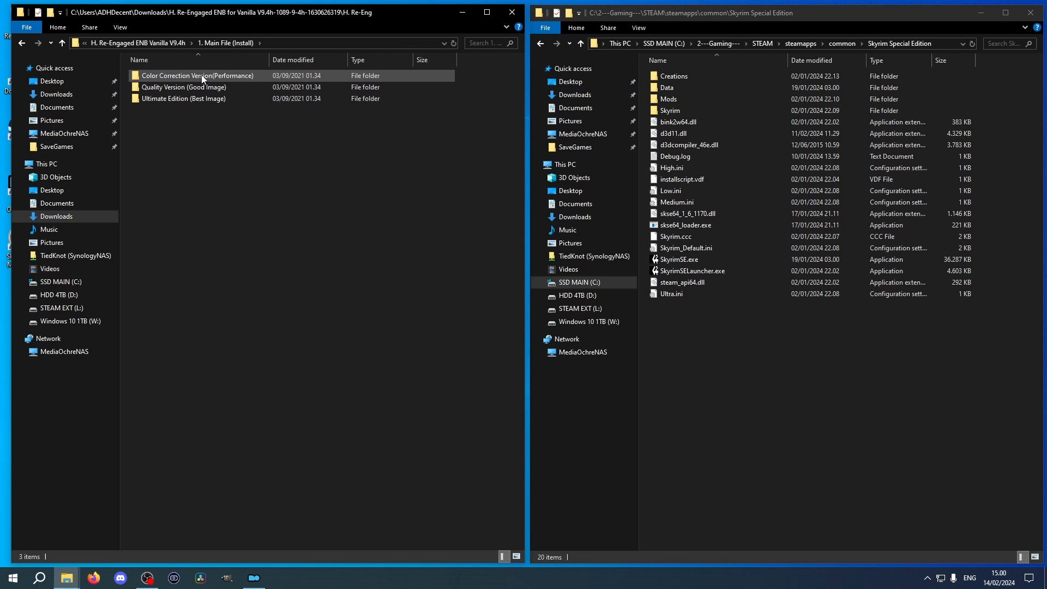
double_click(183, 99)
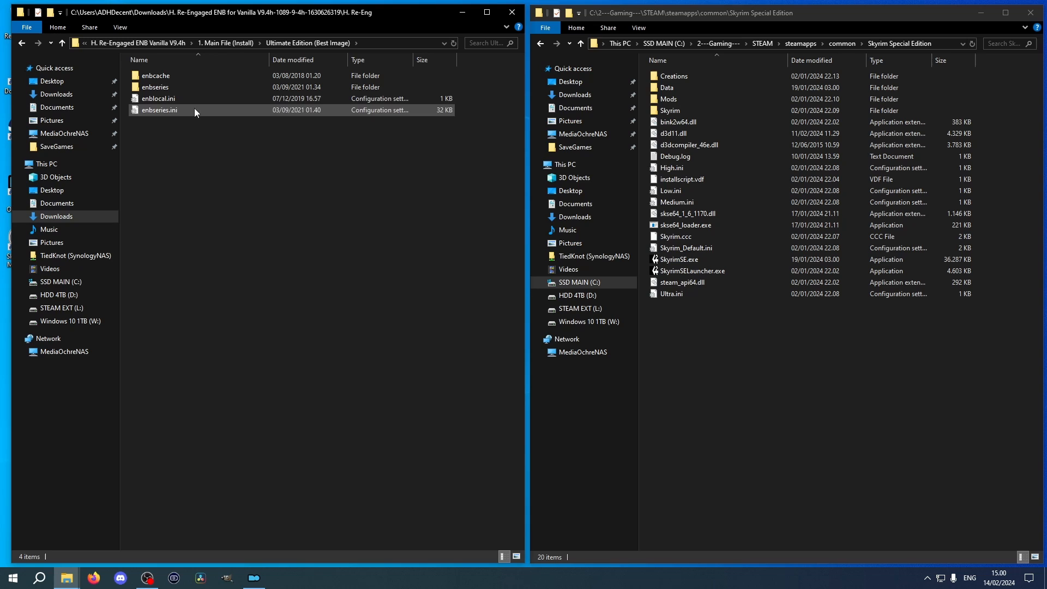
key(ctrl+a)
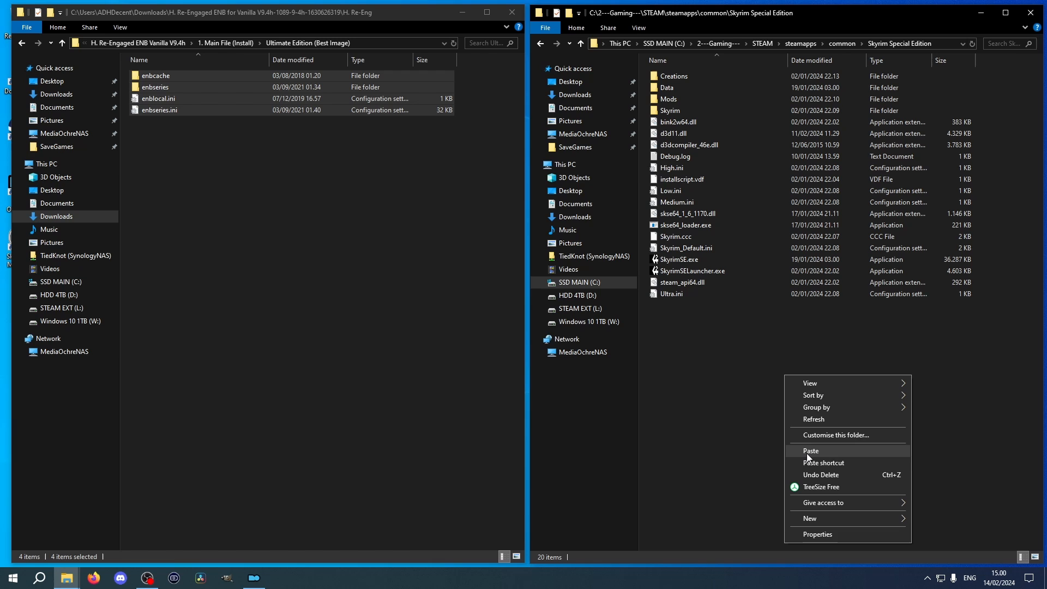
click(811, 450)
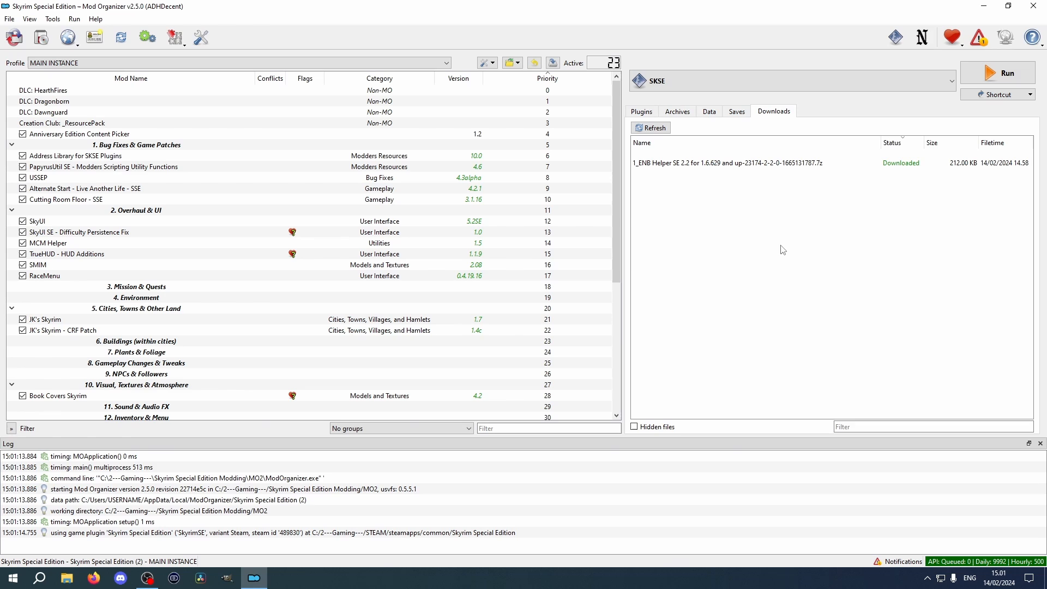
- Install the ENB Helper SE archive via Manual install, creating the ENB Helper SE 2.2 mod
click(758, 163)
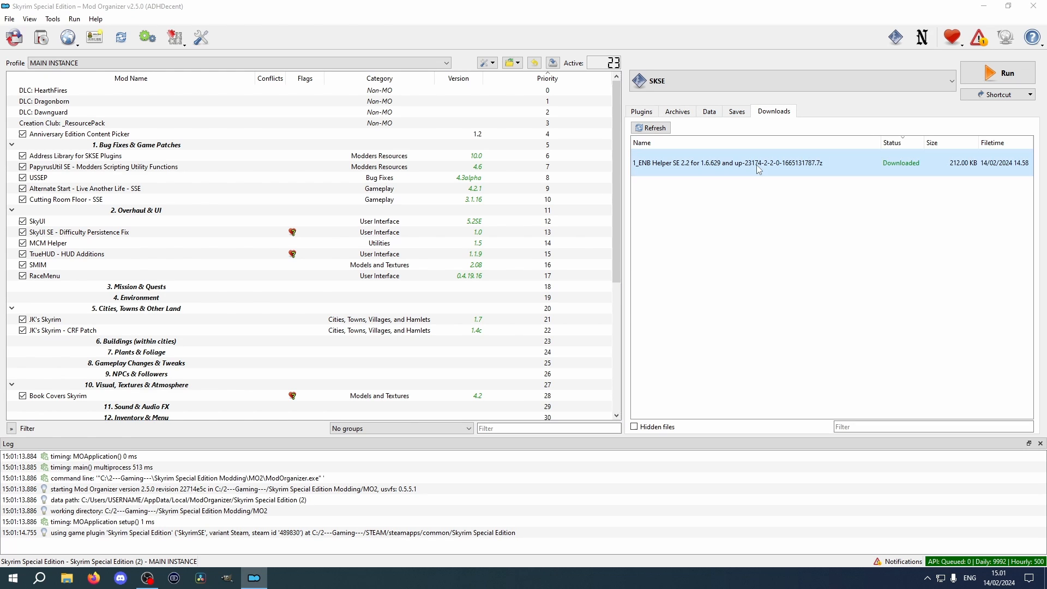
double_click(758, 167)
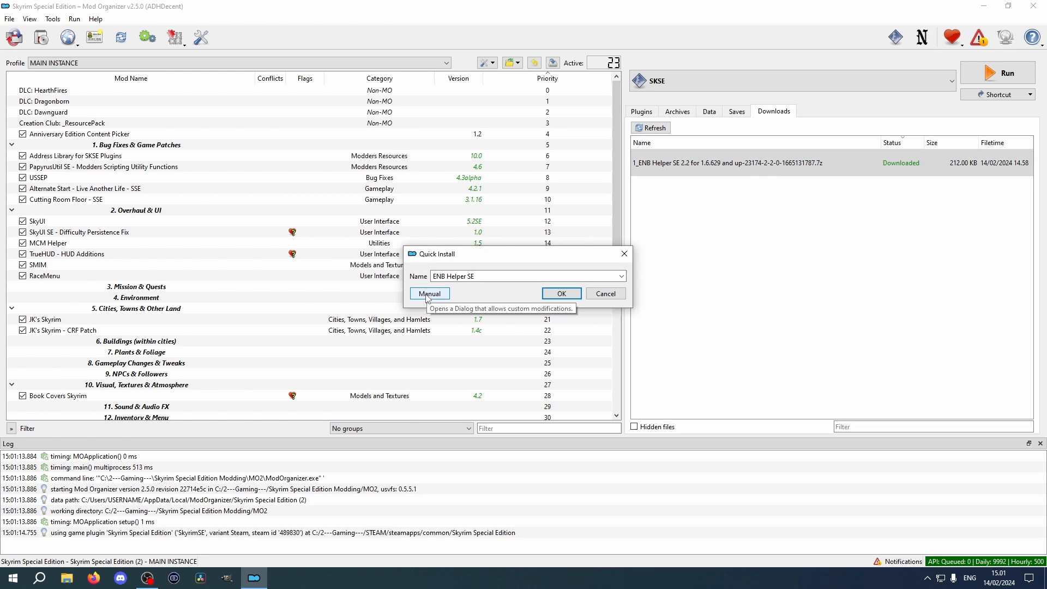
click(429, 293)
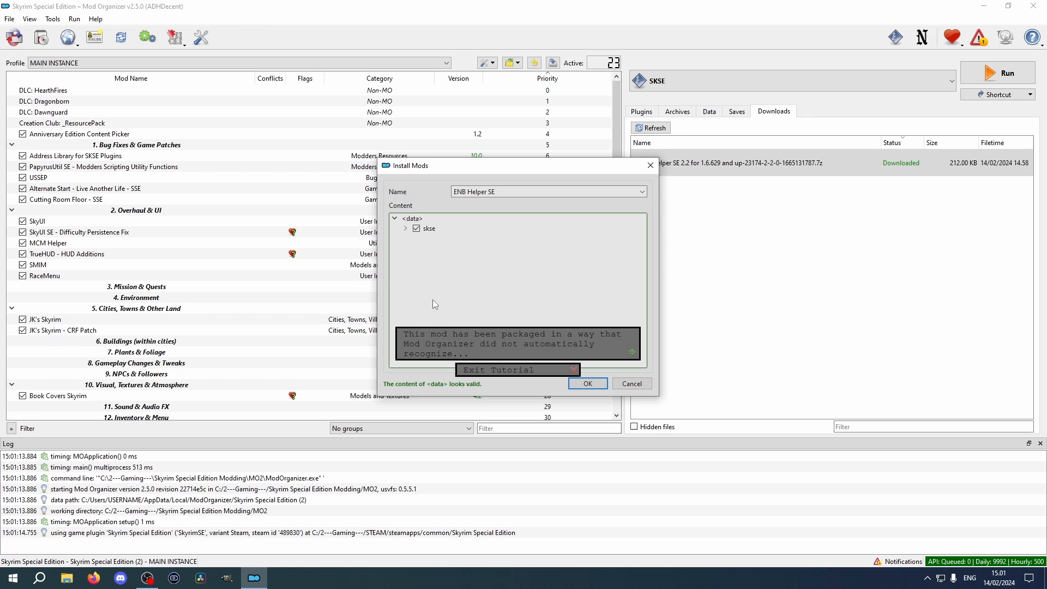
click(588, 383)
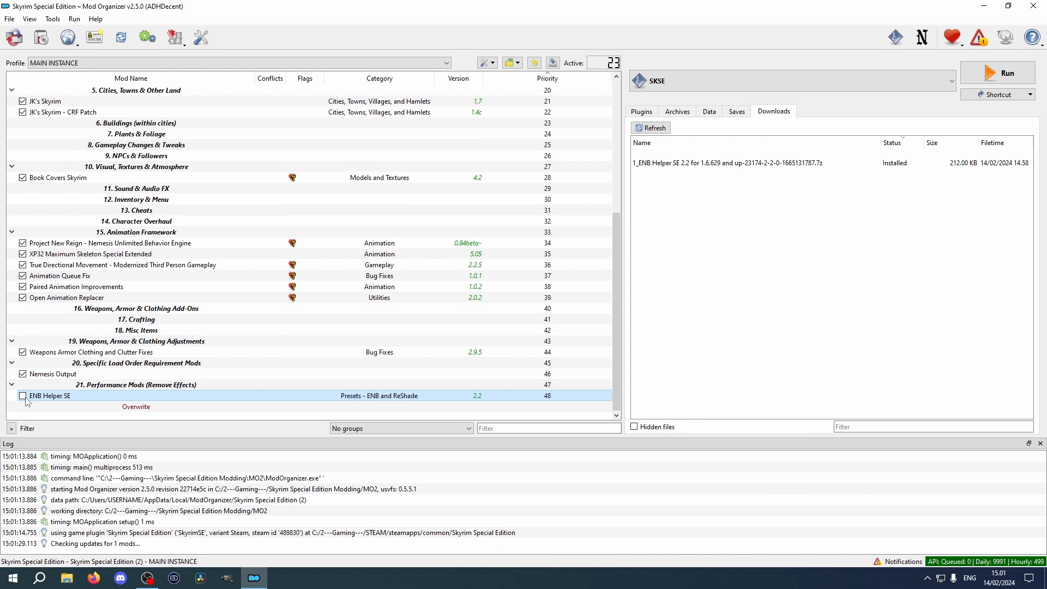
- Enable ENB Helper SE and place it at priority 11 below Cutting Room Floor
click(22, 395)
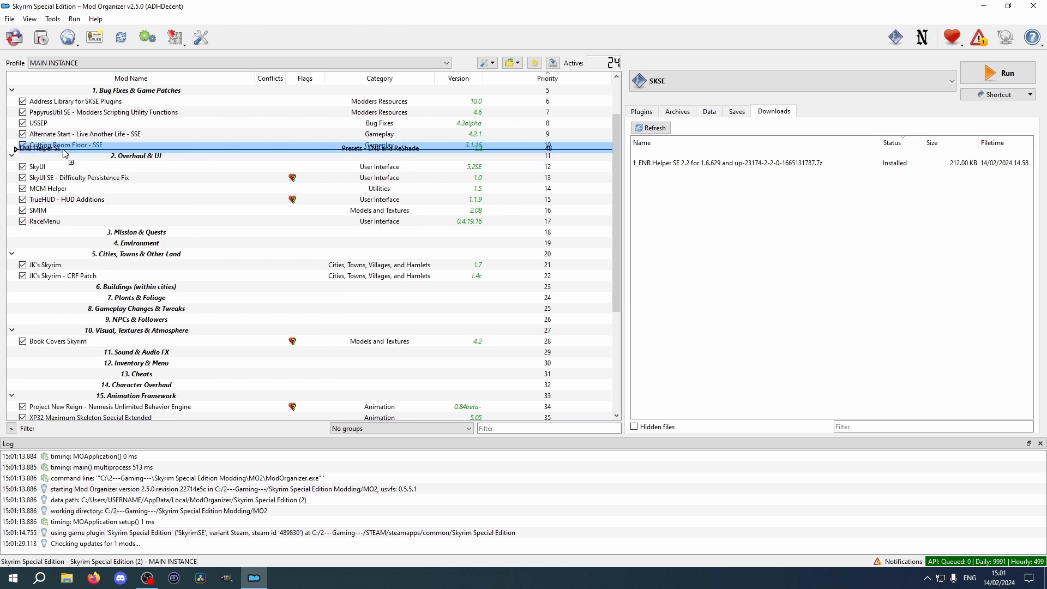
double_click(41, 156)
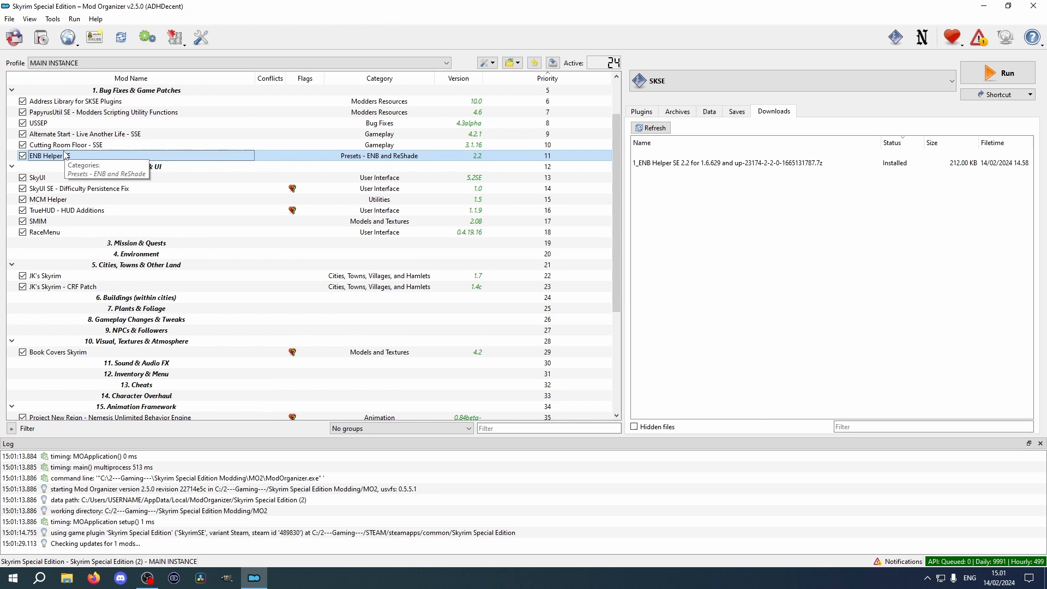
scroll(down, 3)
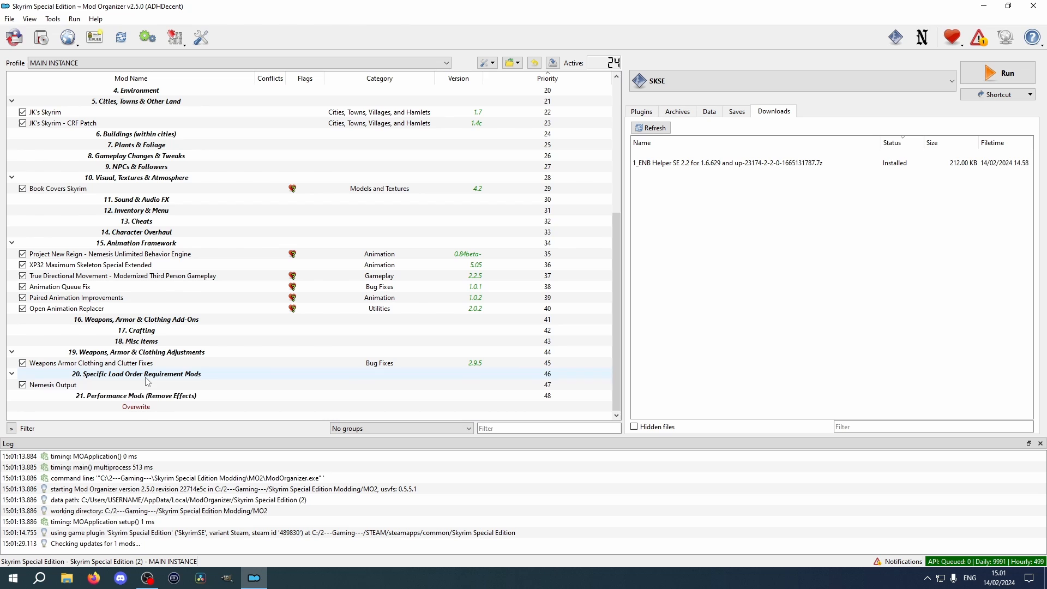
- Open Overwrite, expand SKSE > Plugins, and select the OpenAnimationReplacer ini files
click(136, 406)
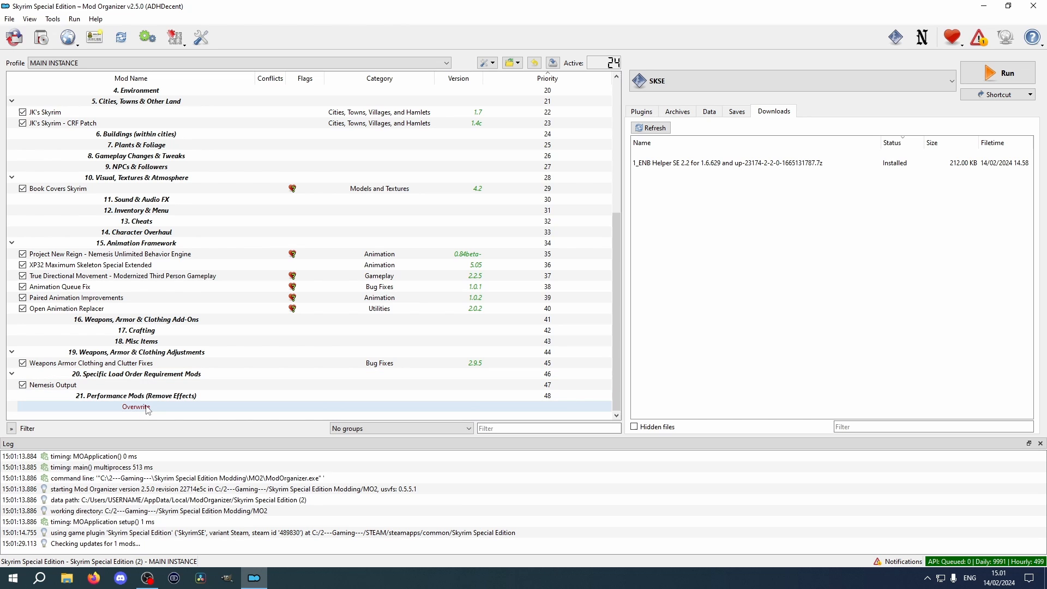
double_click(136, 406)
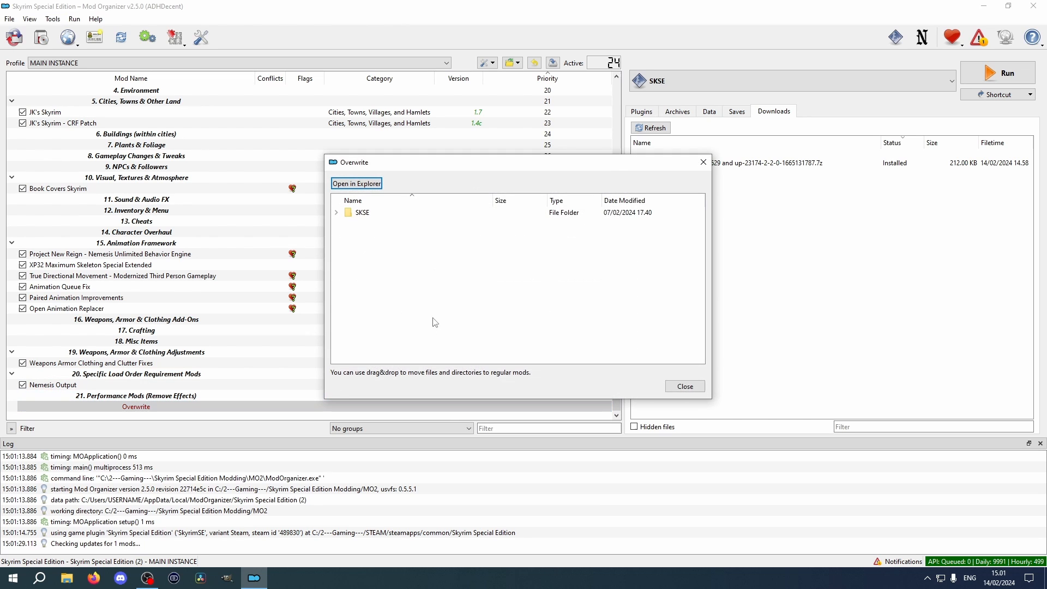
click(337, 212)
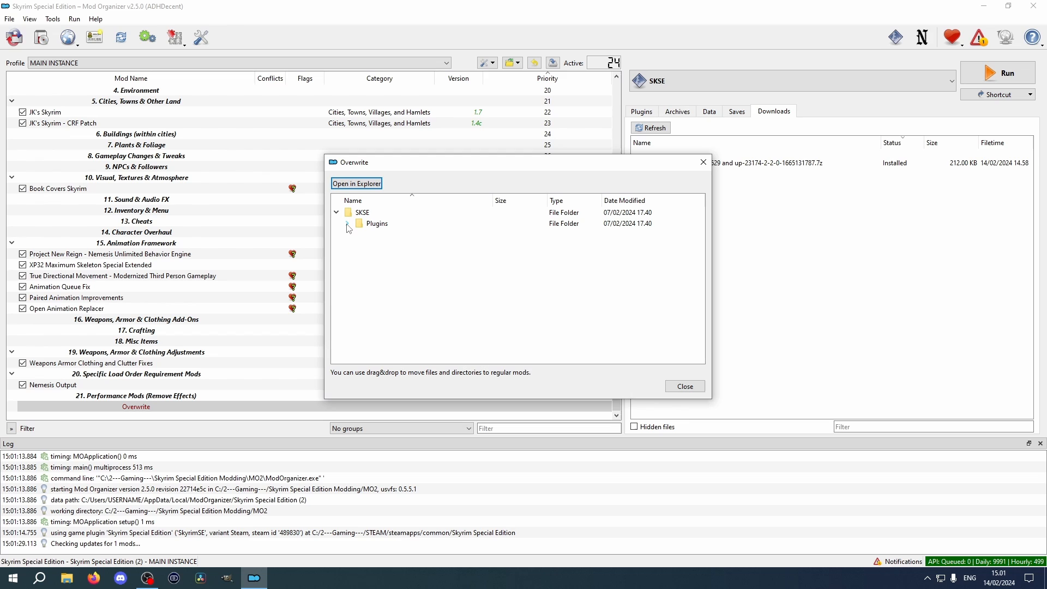
click(347, 223)
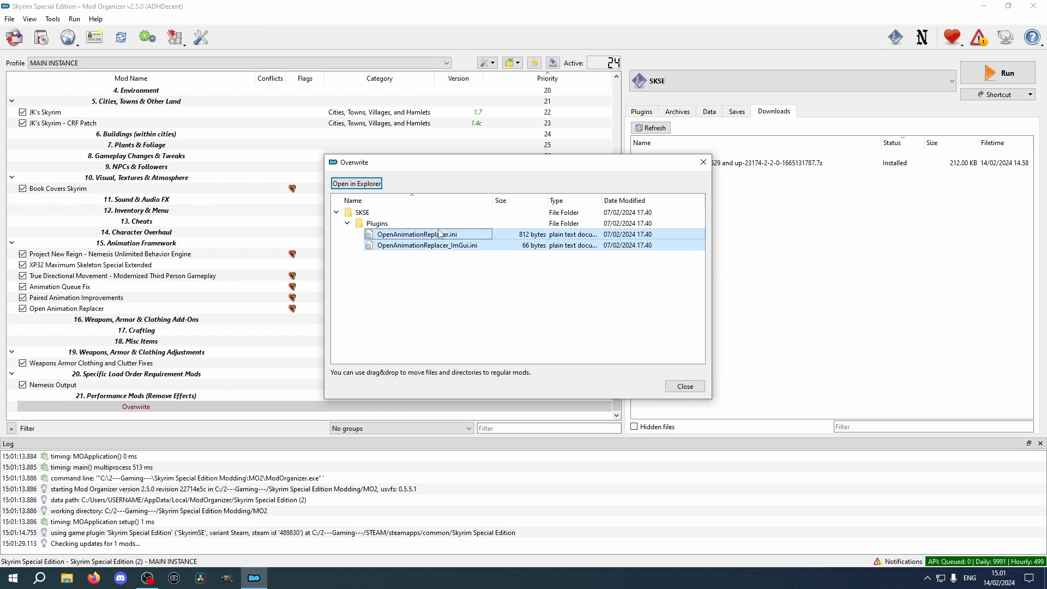
click(362, 212)
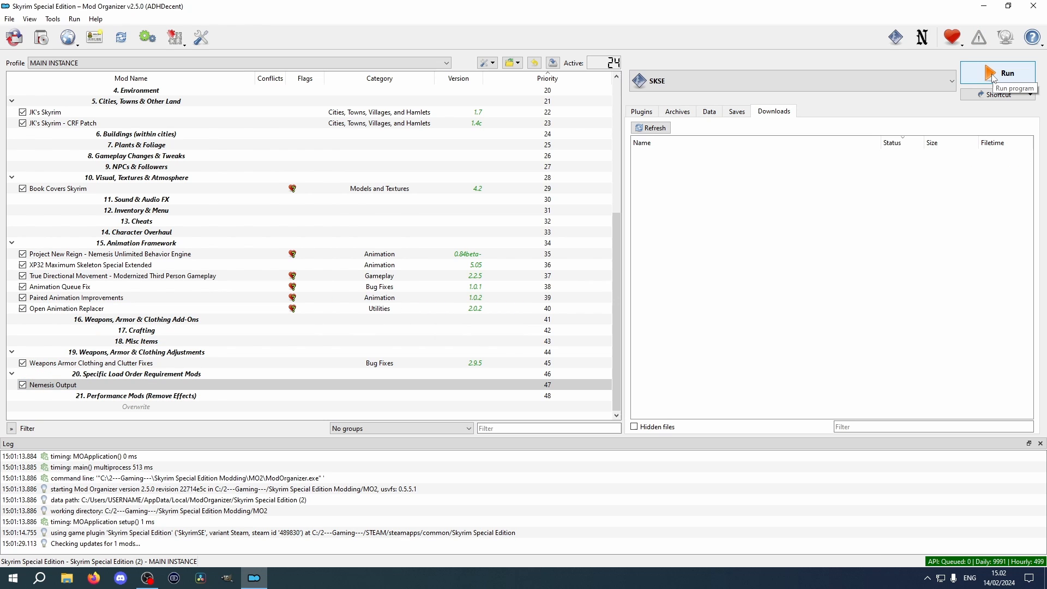
- Run Skyrim through SKSE from Mod Organizer 2
click(992, 72)
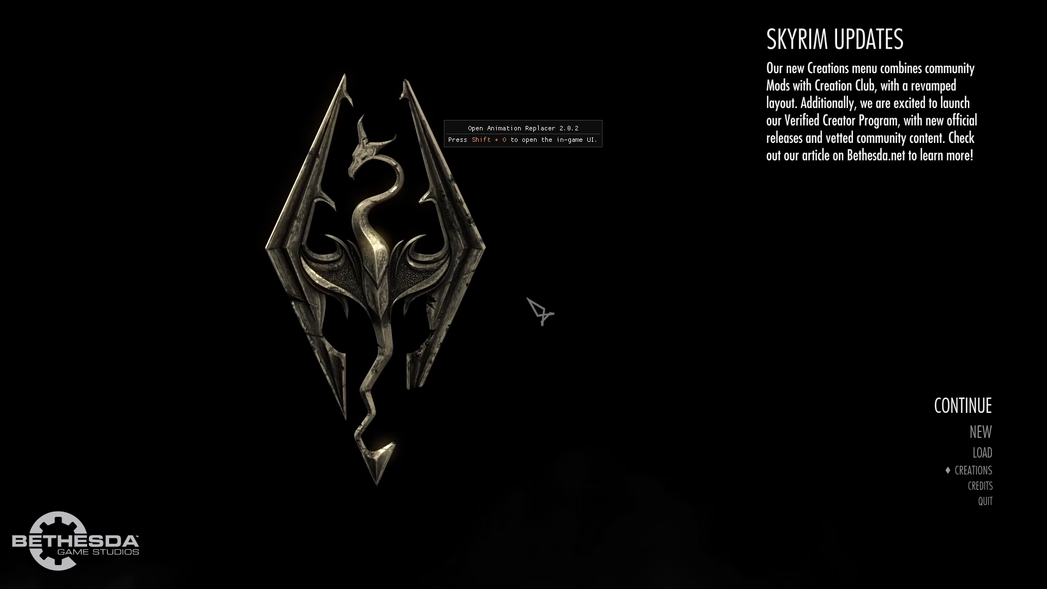
- Continue the latest save and take an F12 screenshot of the ENB-lit scene
click(963, 405)
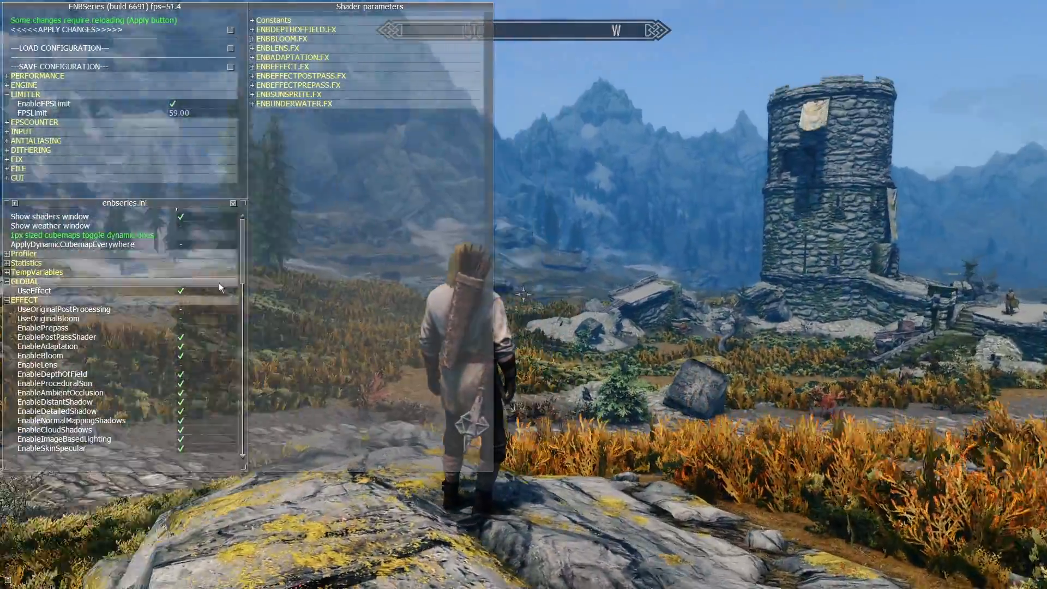
scroll(down, 3)
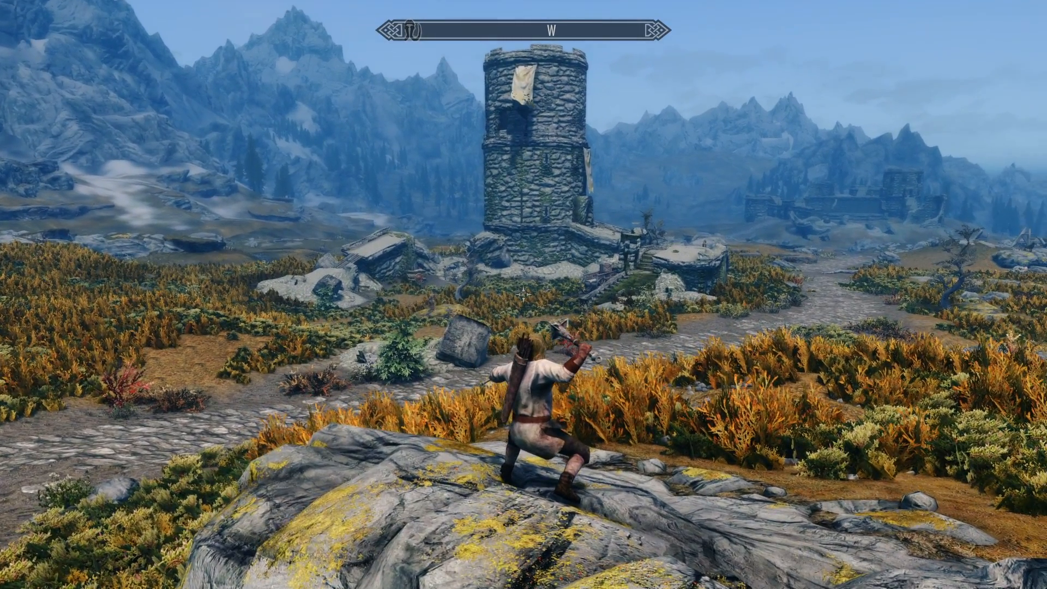
key(F12)
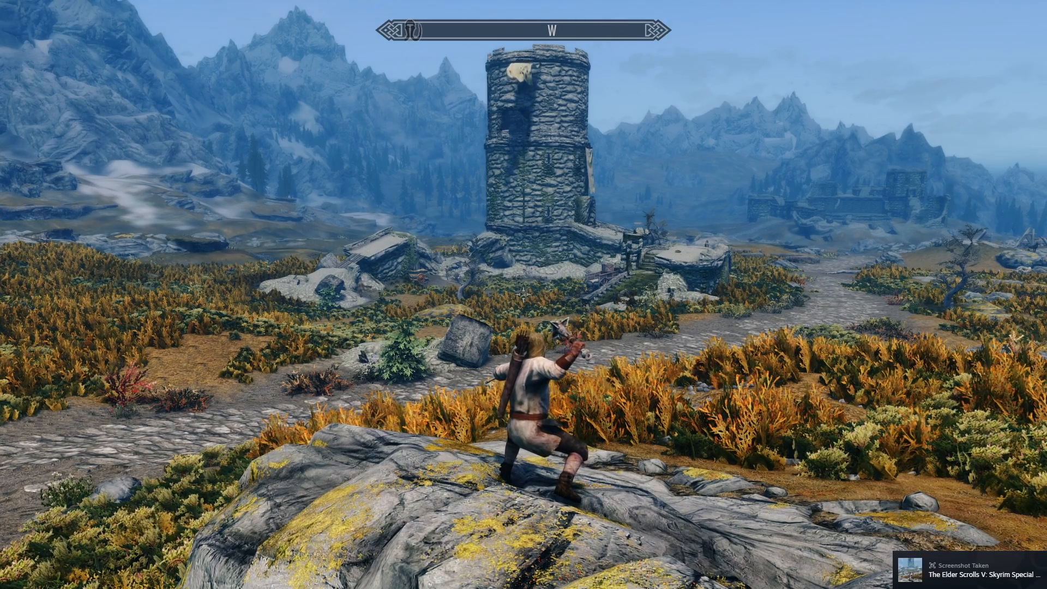
- In the ENBSeries menu, set Input KeyUseEffect from F12 to F10
key(End)
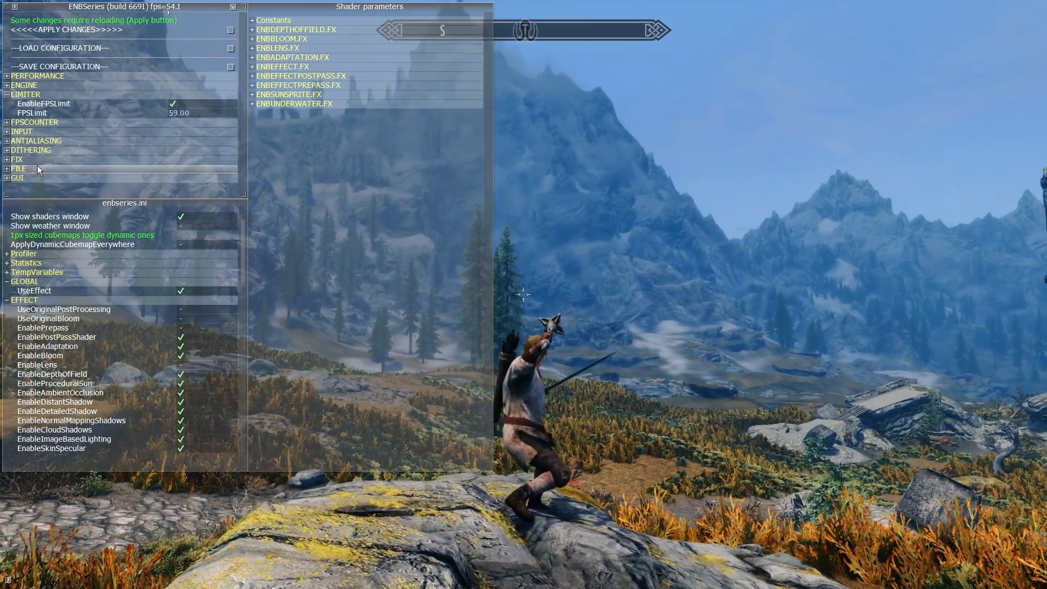
click(6, 131)
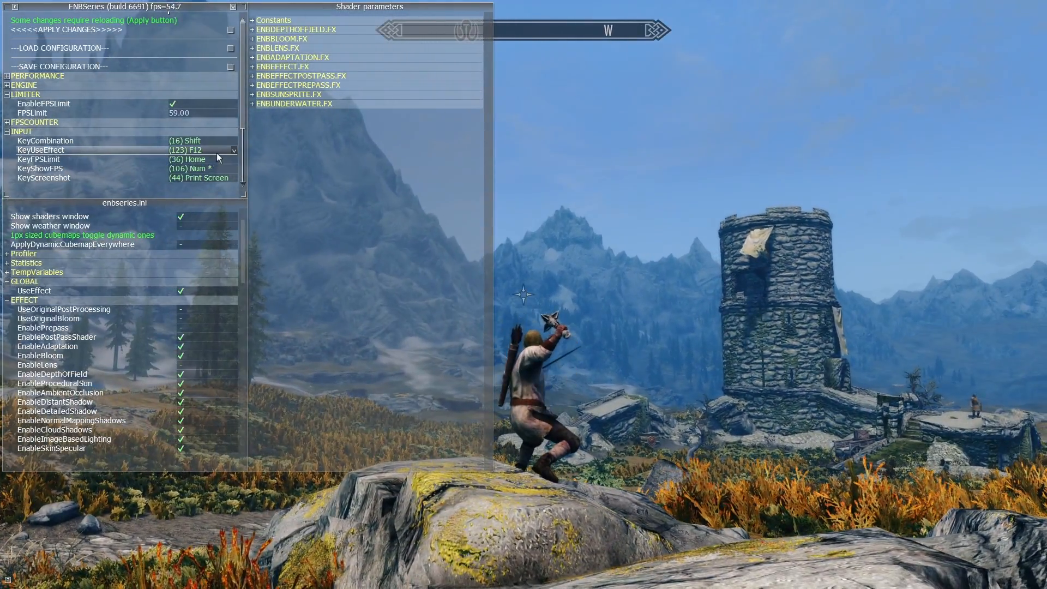
click(233, 150)
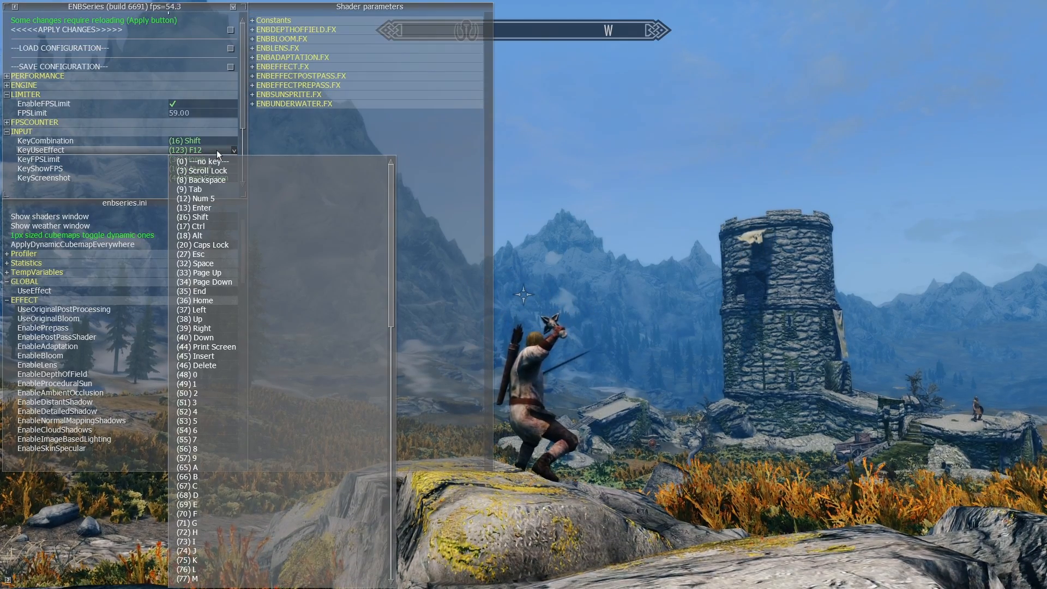
scroll(down, 3)
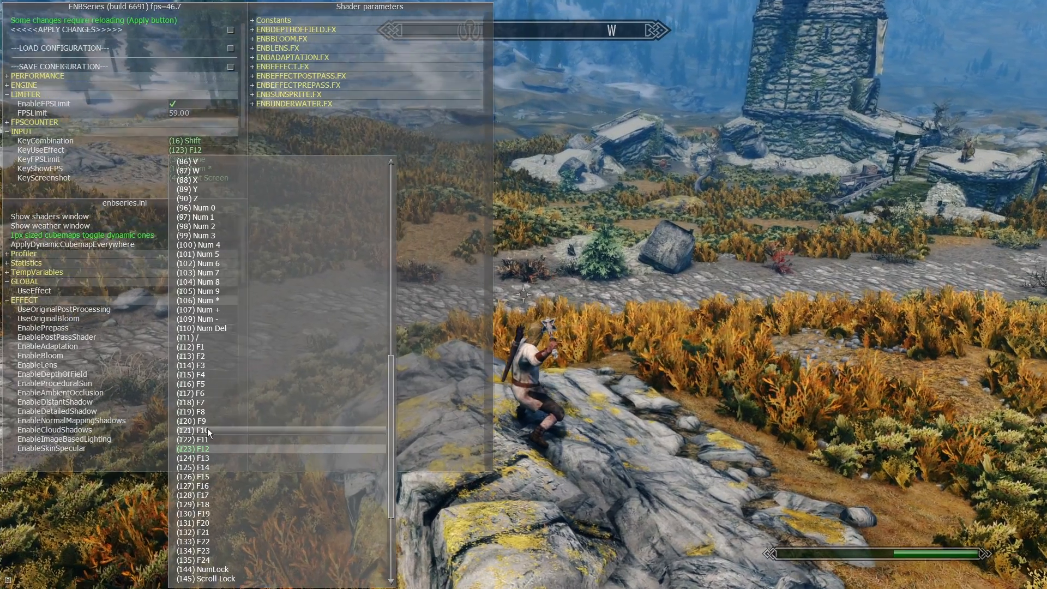
click(201, 431)
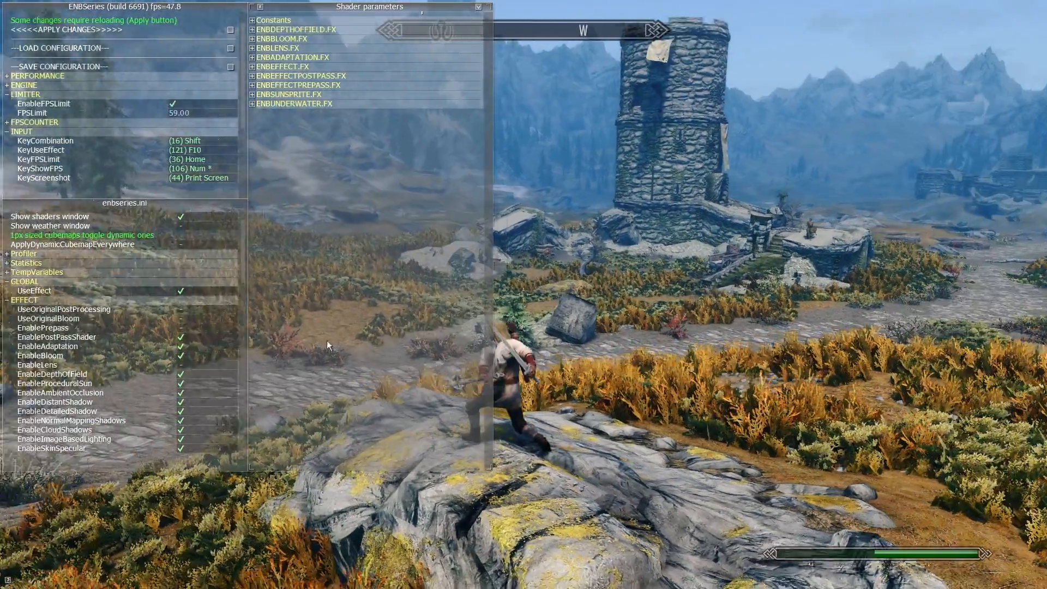